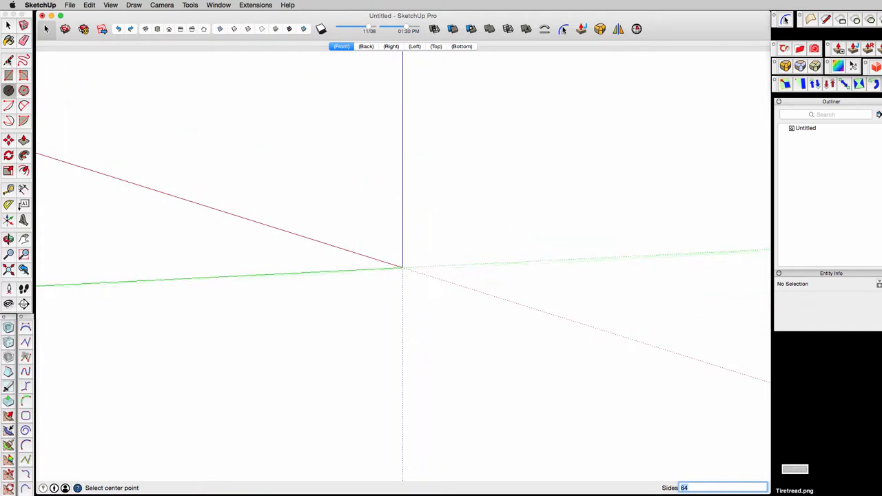
# Draw a 64-sided, radius-100 circle at the origin and a rounded tire profile inside it.
pyautogui.click(586, 303)
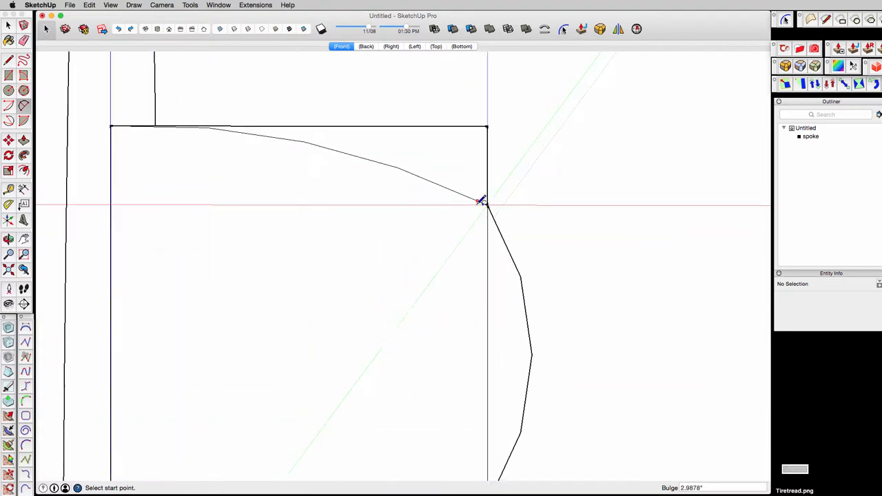
pyautogui.click(482, 201)
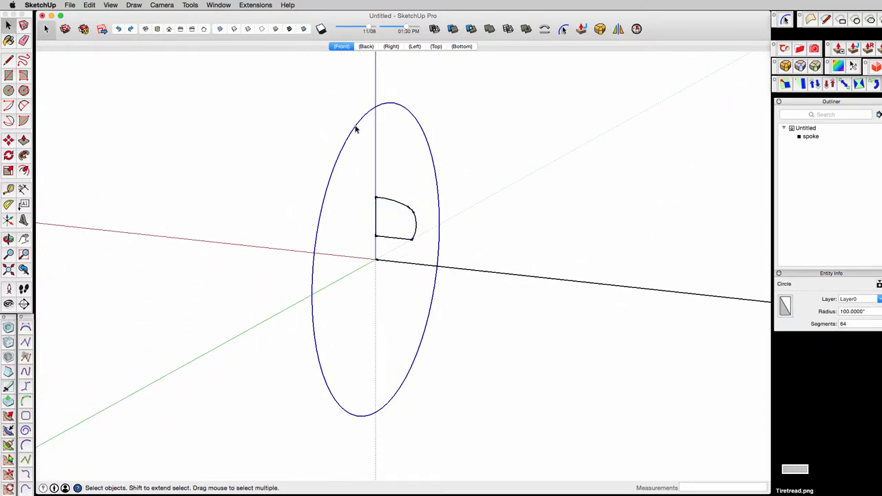
# Move the profile to the circle's top, sweep it with Follow Me, and orbit to inspect.
pyautogui.click(382, 210)
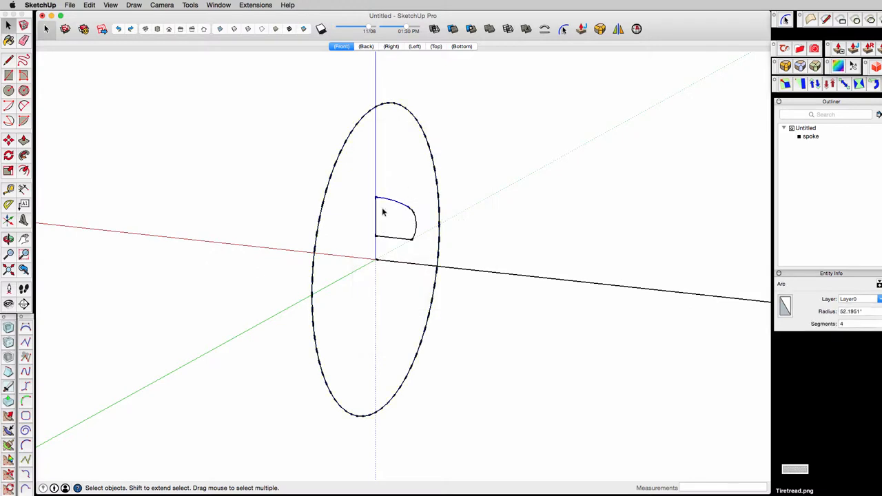
pyautogui.moveTo(395, 223); pyautogui.dragTo(396, 131)
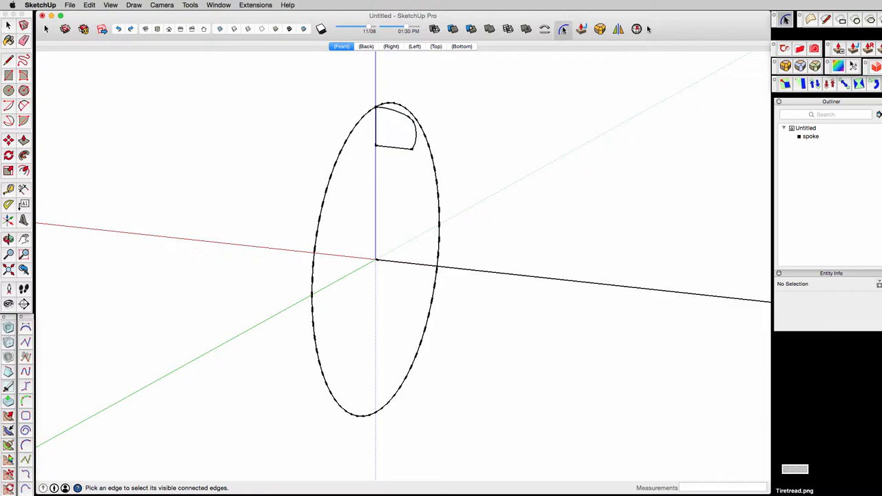
pyautogui.click(389, 107)
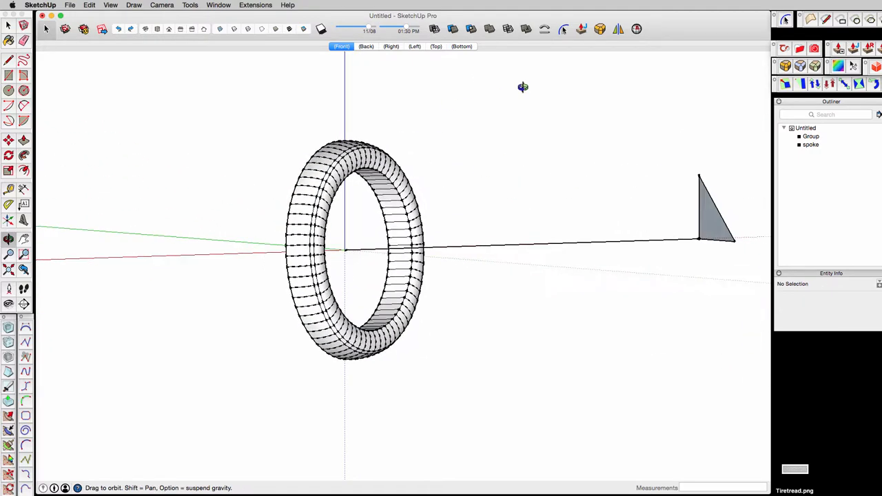
pyautogui.click(356, 248)
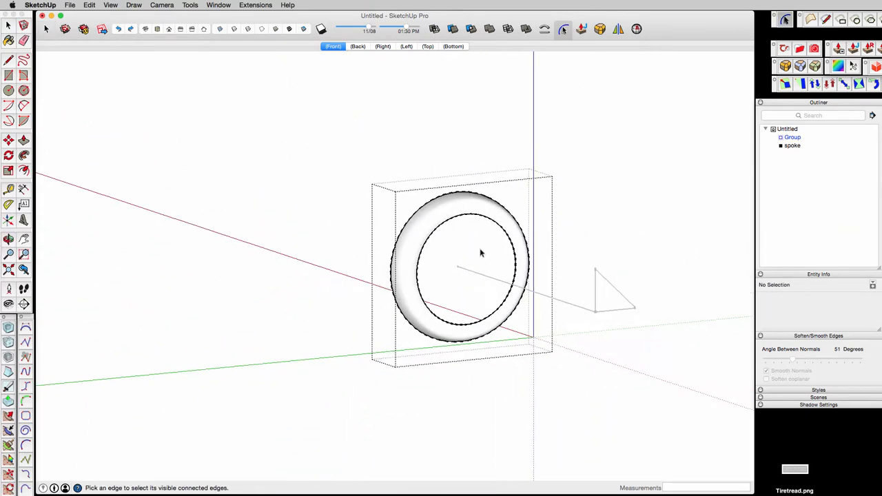
# In Right view, soften the ring's mesh edges and delete its right half.
pyautogui.click(382, 46)
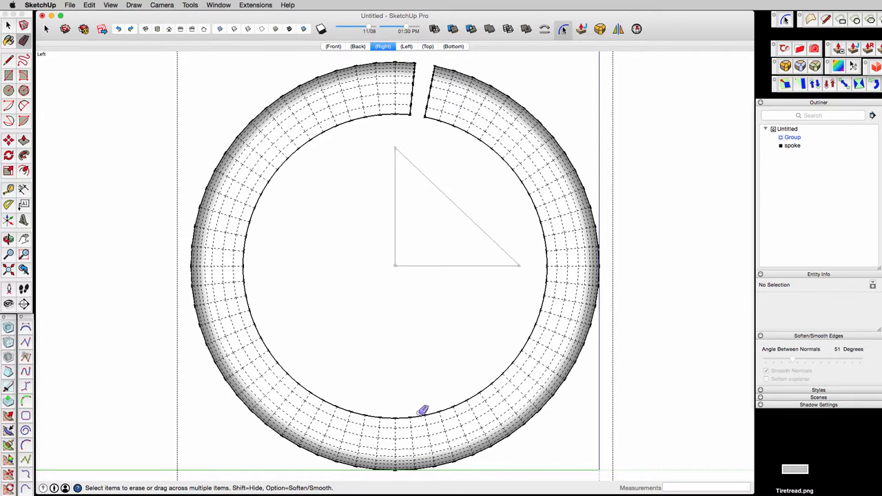
pyautogui.moveTo(420, 412)
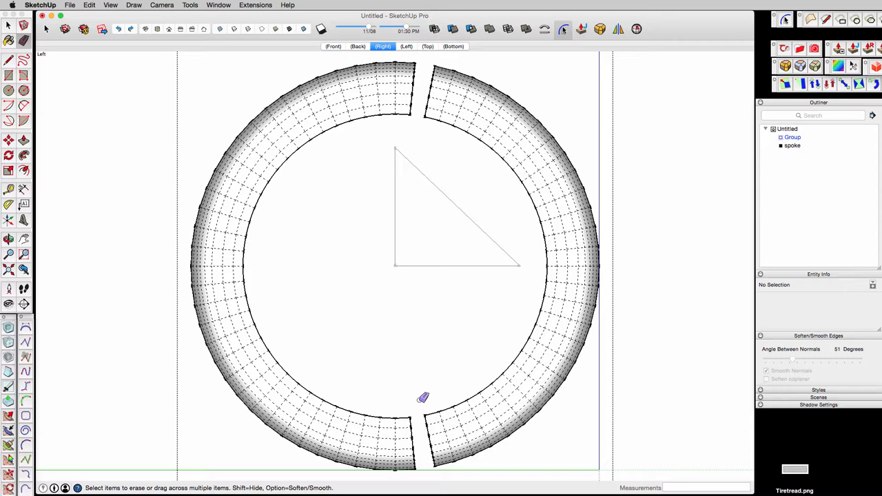
pyautogui.moveTo(424, 397); pyautogui.dragTo(523, 394)
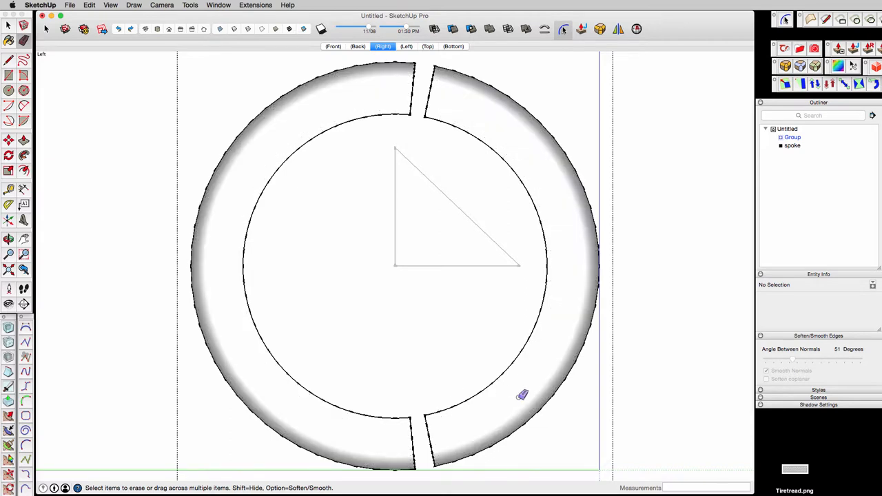
pyautogui.click(520, 401)
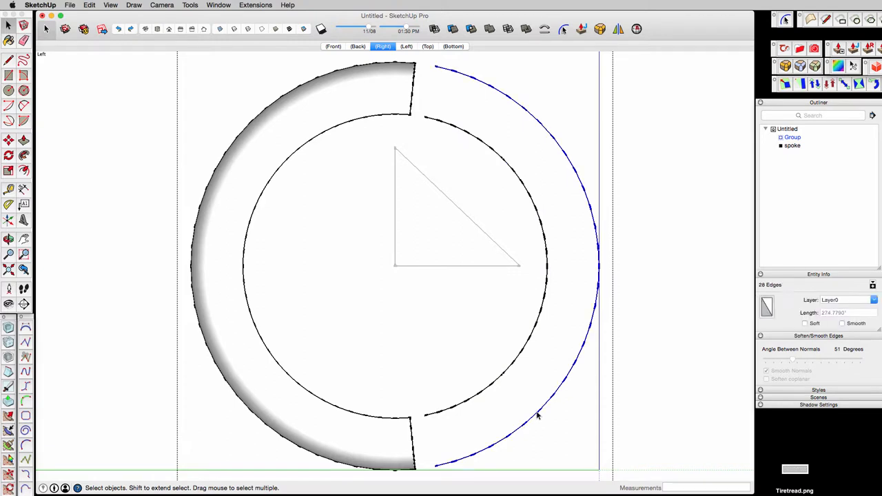
pyautogui.click(502, 379)
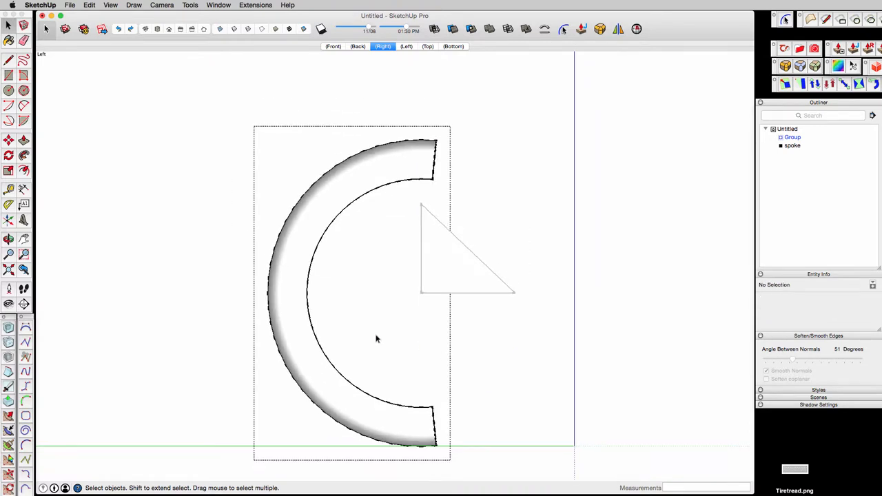
pyautogui.moveTo(377, 338); pyautogui.dragTo(465, 346)
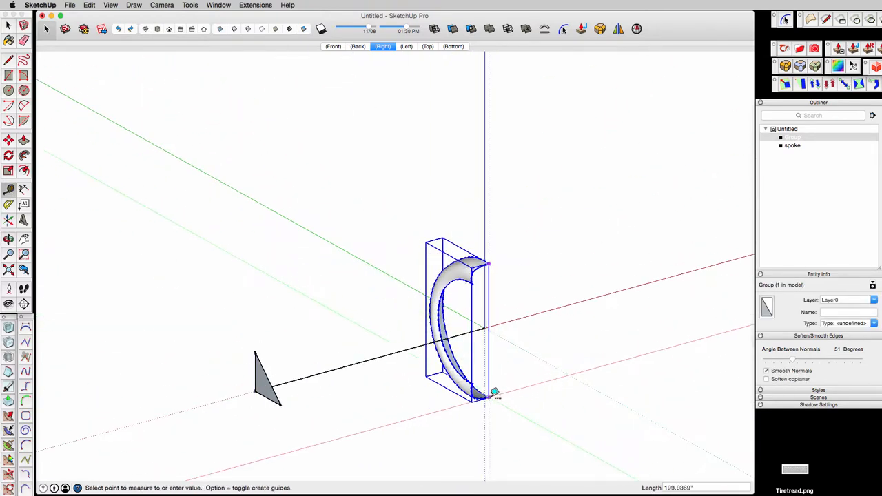
pyautogui.moveTo(495, 391)
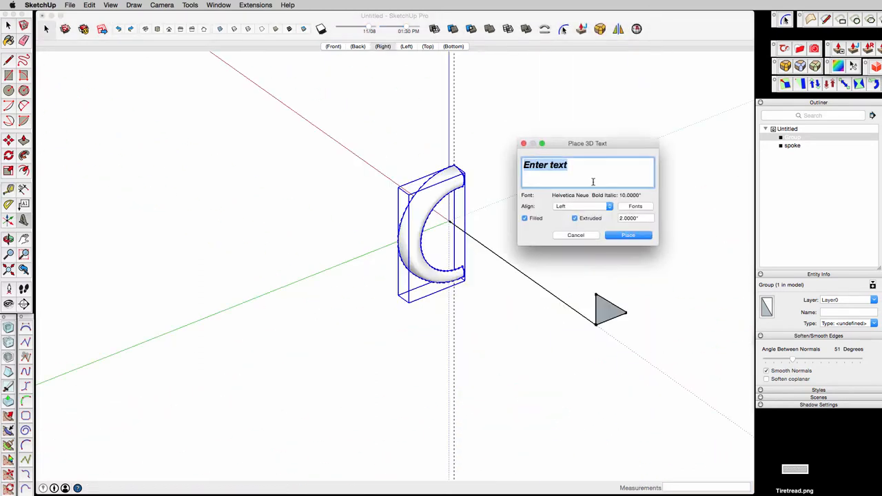
pyautogui.write('Circumfrance = pi')
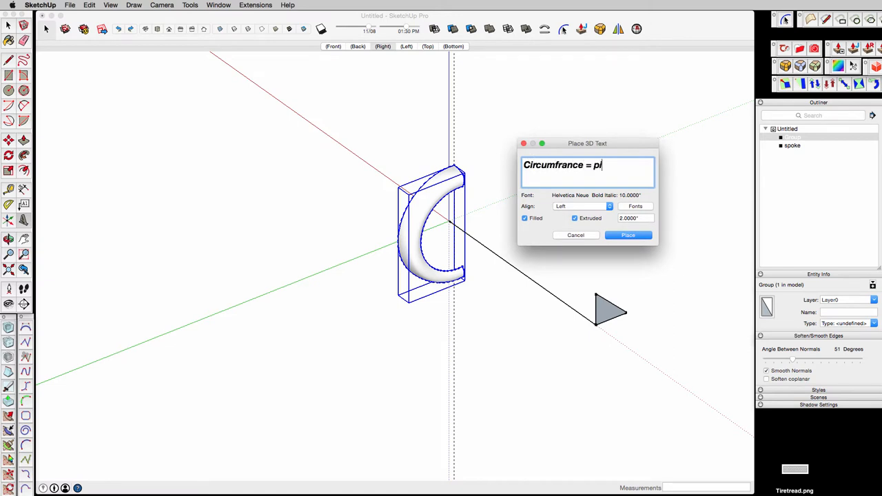
pyautogui.write('* r')
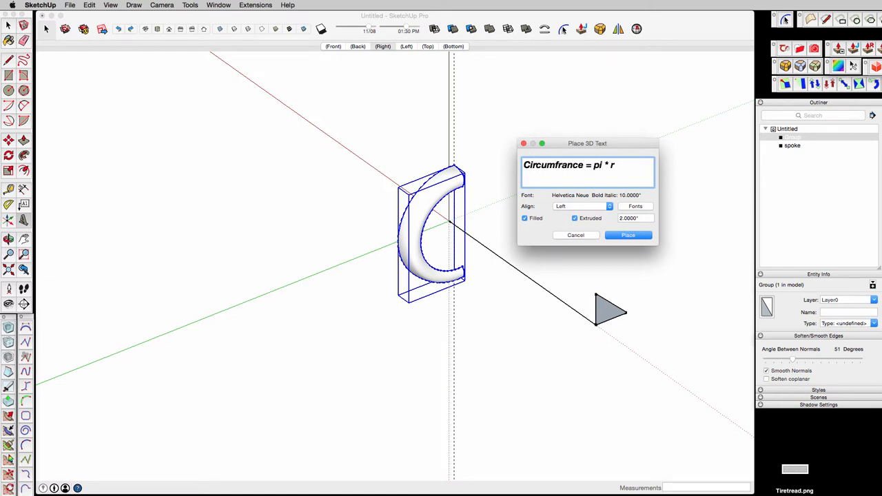
pyautogui.write('* 2')
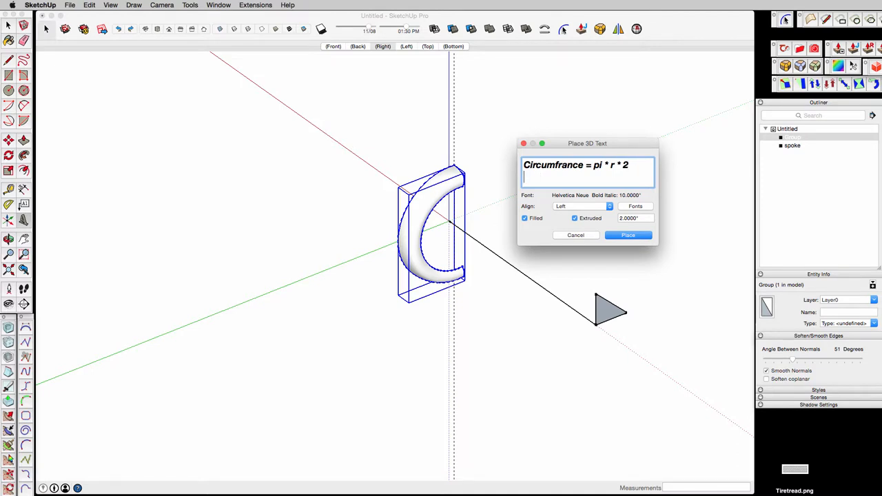
pyautogui.write('r')
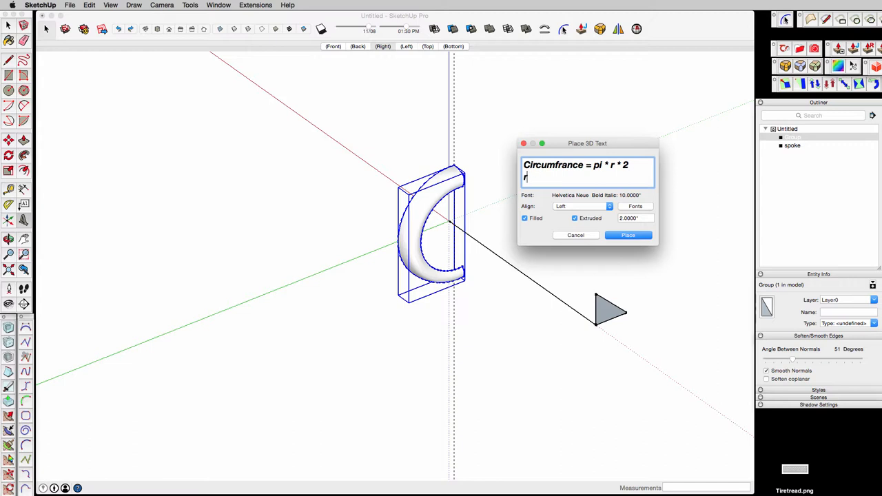
pyautogui.write('=100')
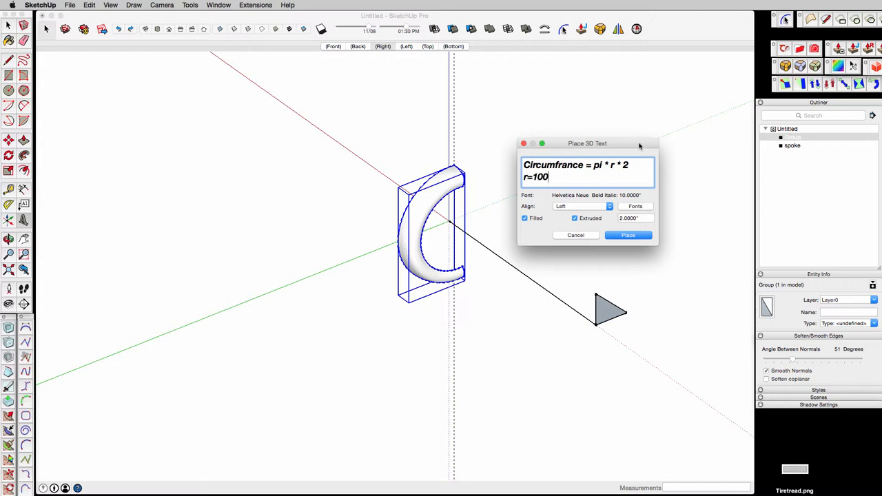
pyautogui.click(575, 235)
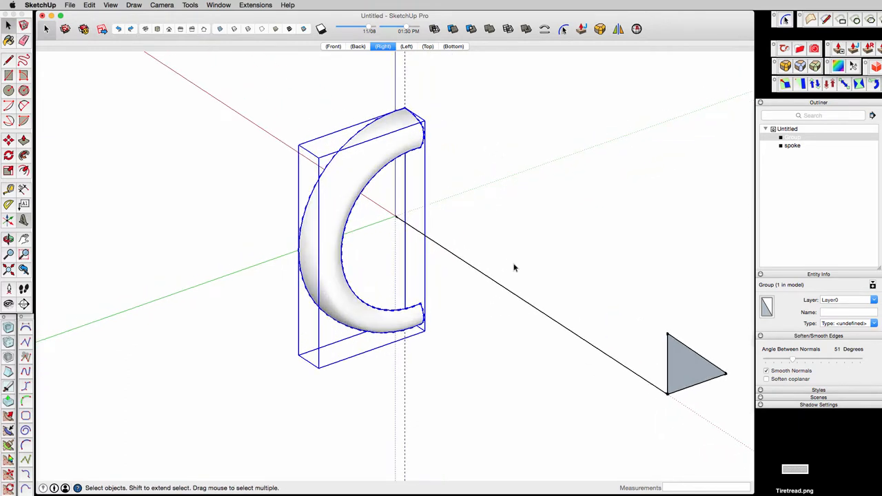
pyautogui.moveTo(71, 107)
pyautogui.write('Tire Flowi')
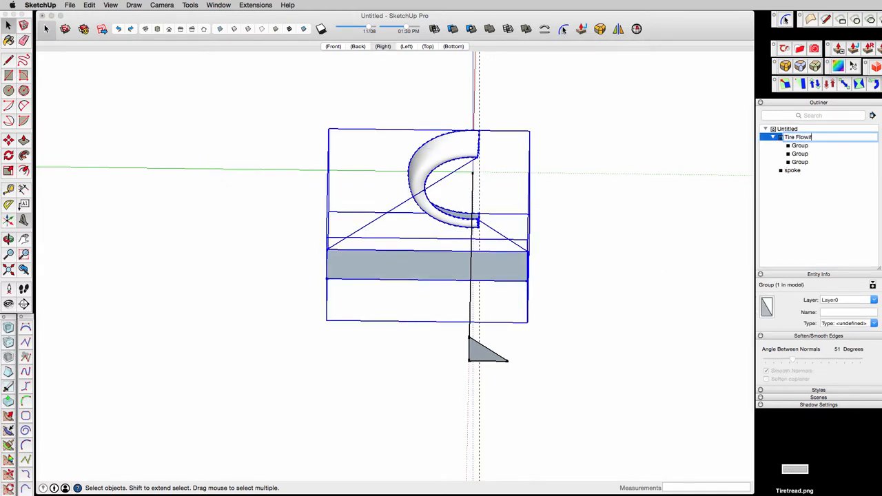
# Name the combined group 'Tire Flowify Support' and save the model as tire.skp.
pyautogui.click(382, 46)
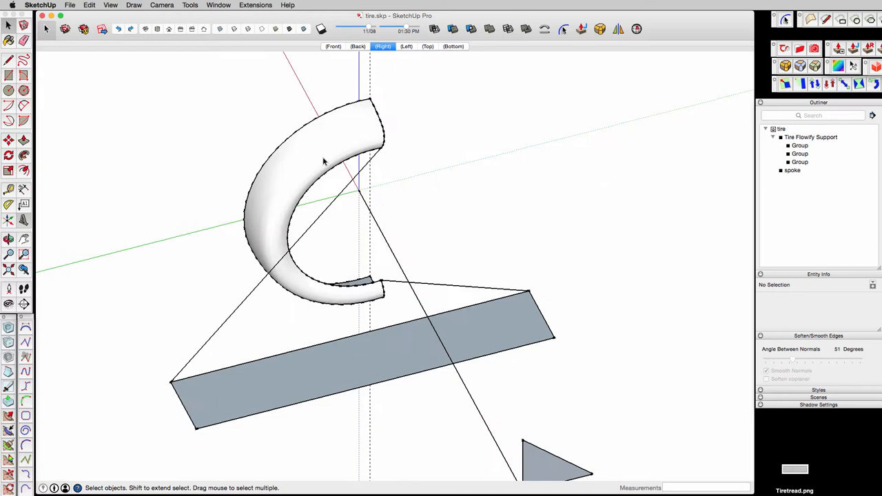
pyautogui.click(414, 307)
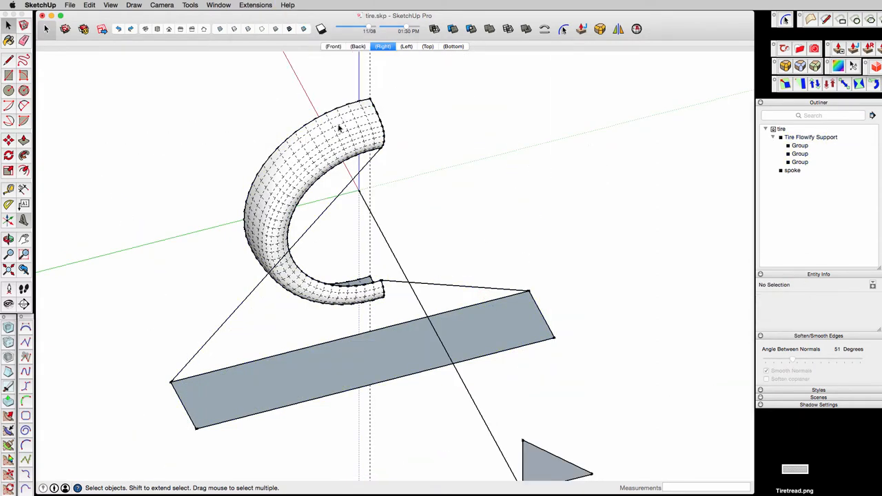
# Apply Flowify Impose Grid to the flat strip, orbit to check, then deselect.
pyautogui.click(810, 136)
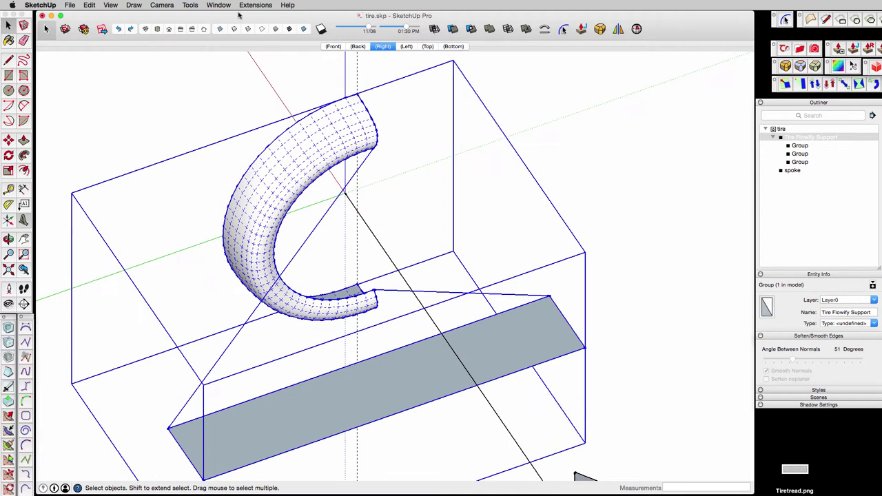
pyautogui.click(256, 4)
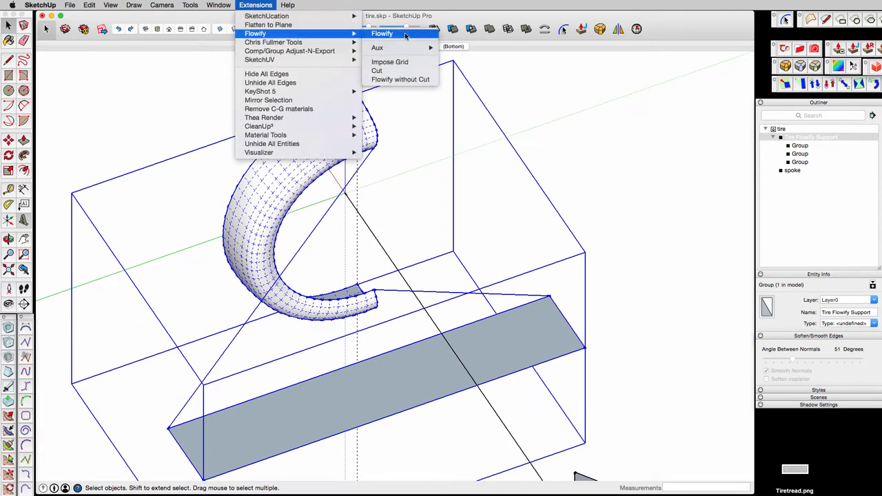
pyautogui.moveTo(400, 36)
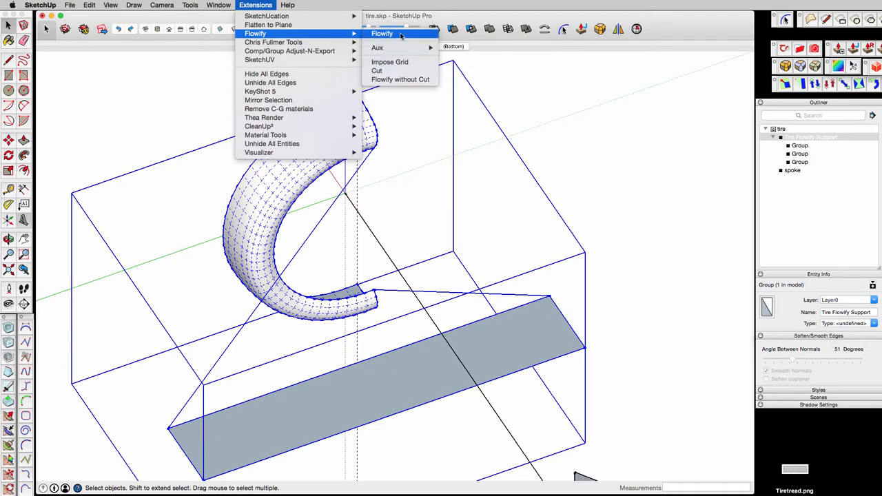
pyautogui.moveTo(390, 62)
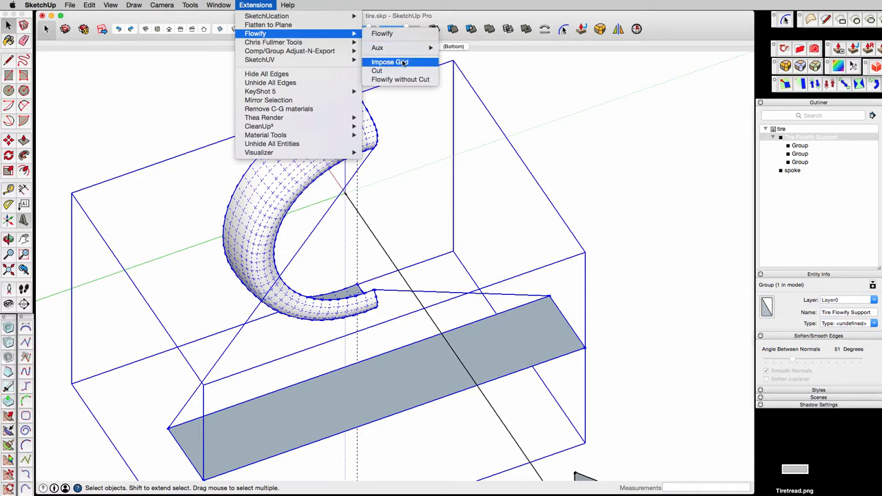
pyautogui.click(389, 62)
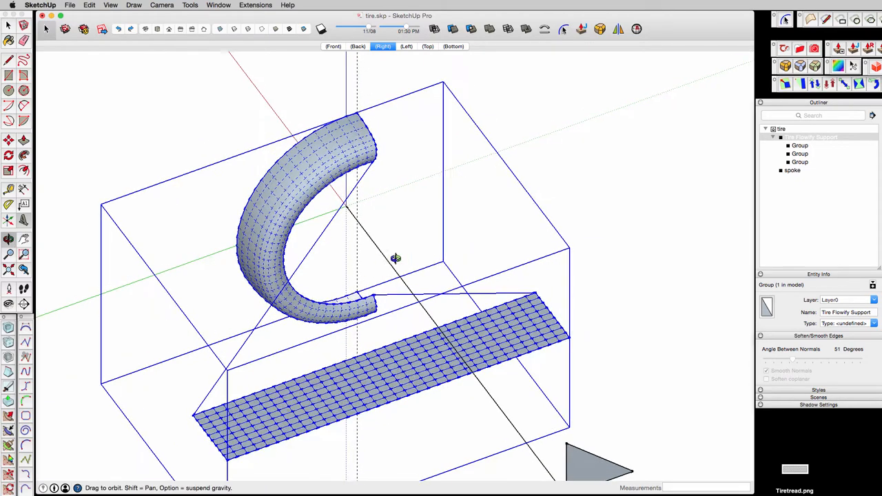
pyautogui.moveTo(396, 258); pyautogui.dragTo(573, 99)
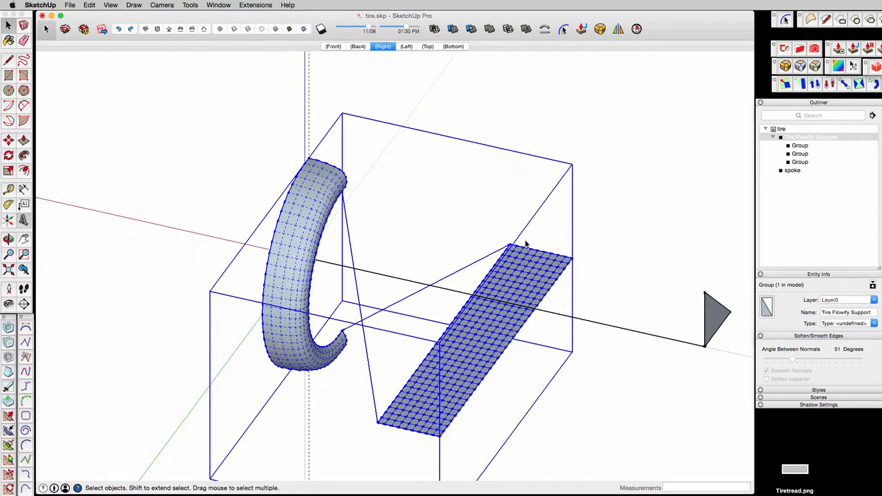
pyautogui.moveTo(496, 220)
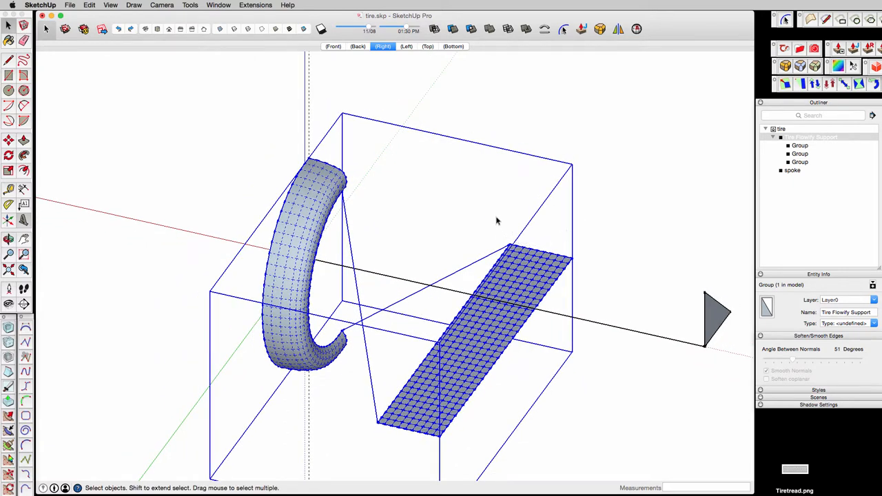
pyautogui.moveTo(485, 208)
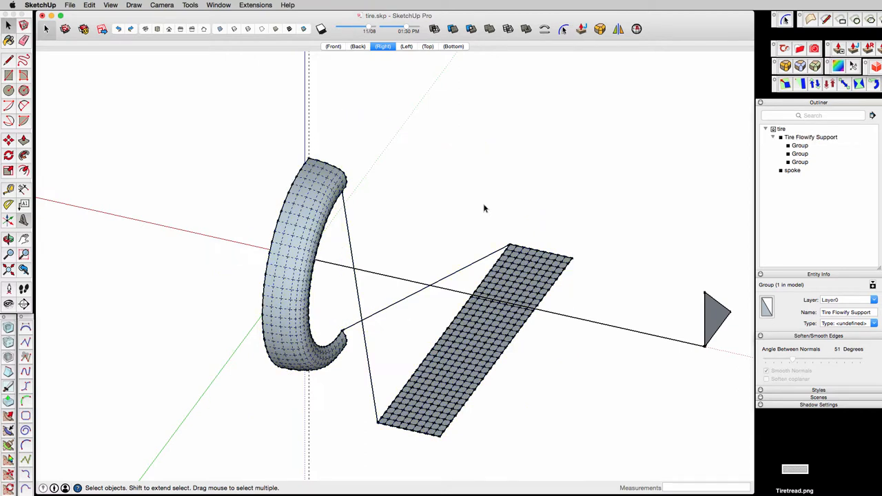
pyautogui.click(484, 208)
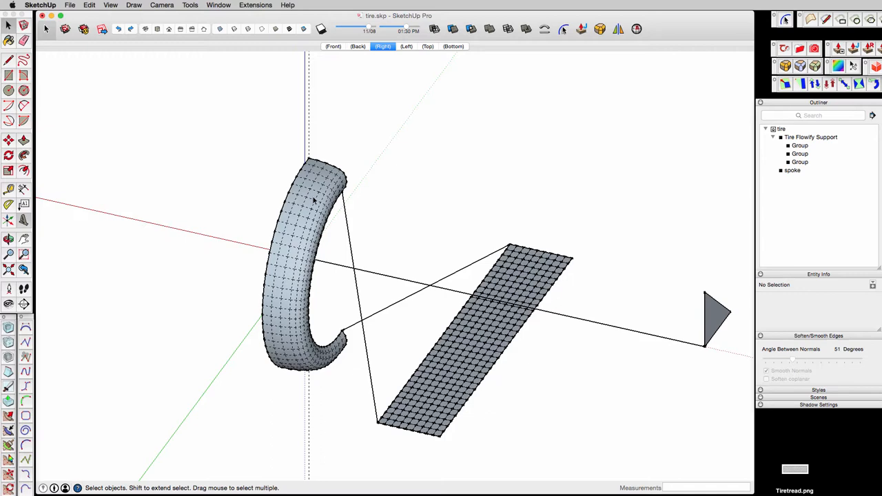
pyautogui.moveTo(317, 201)
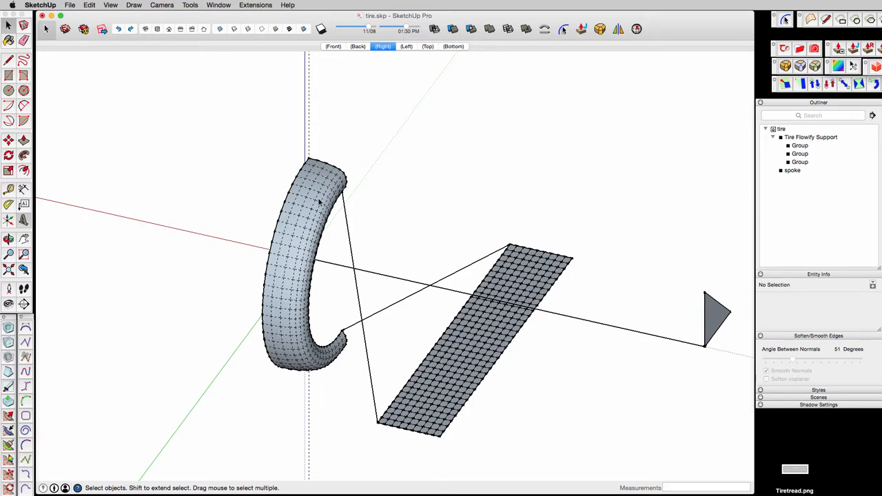
pyautogui.moveTo(389, 283)
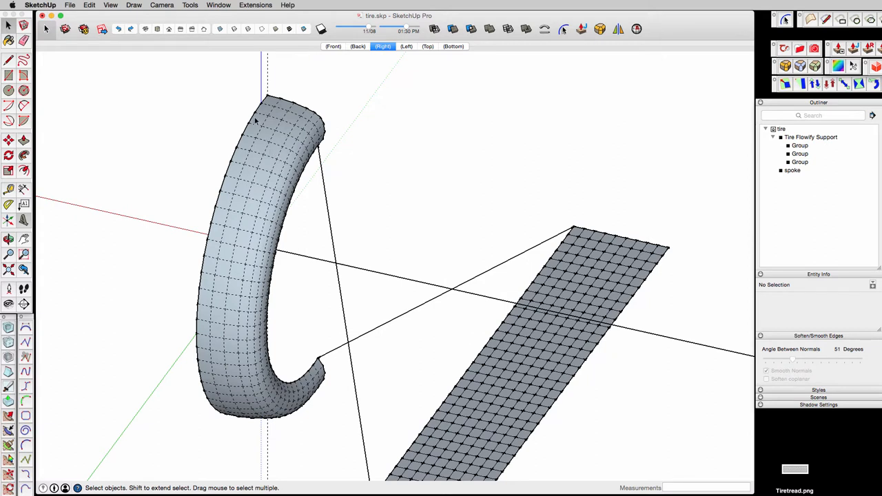
pyautogui.moveTo(281, 129)
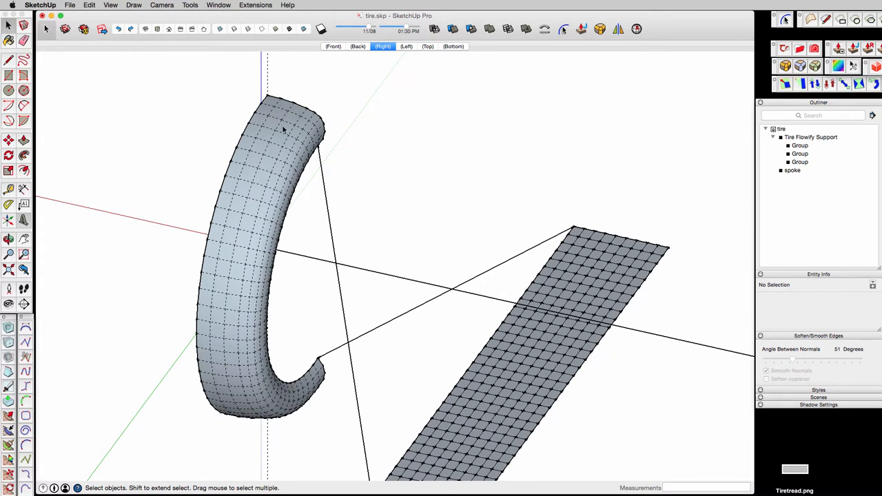
pyautogui.moveTo(301, 143)
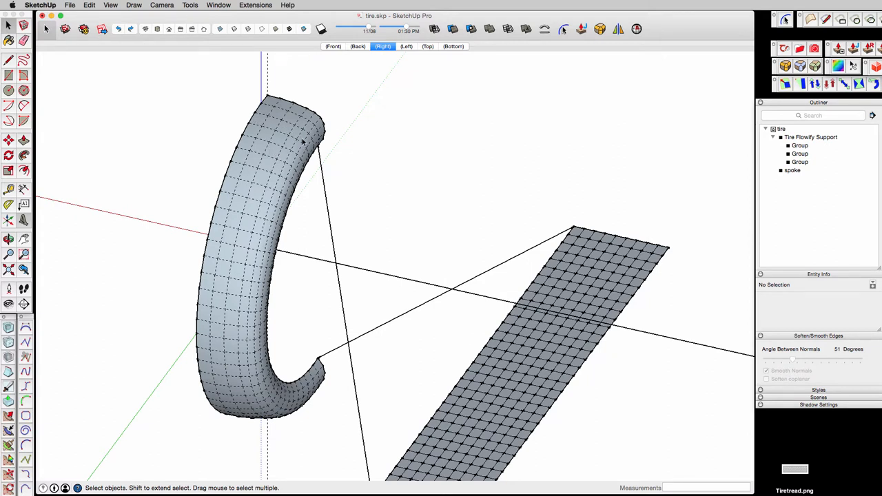
pyautogui.moveTo(355, 177)
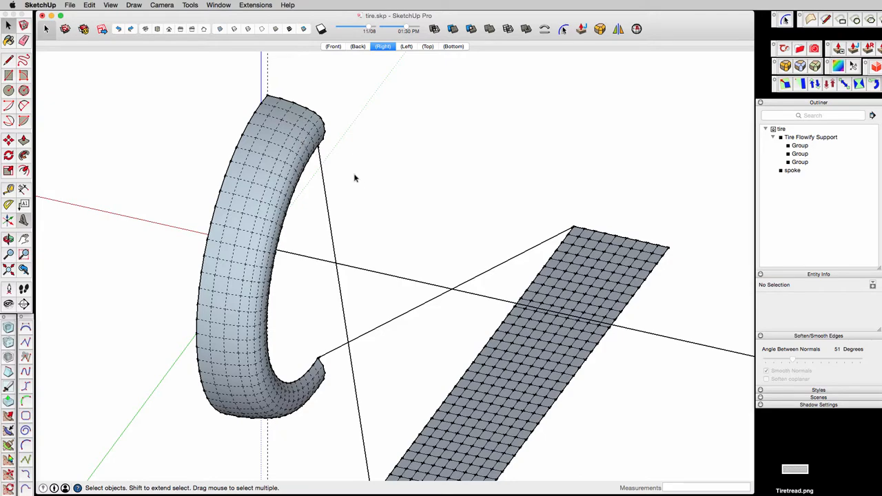
pyautogui.moveTo(307, 168)
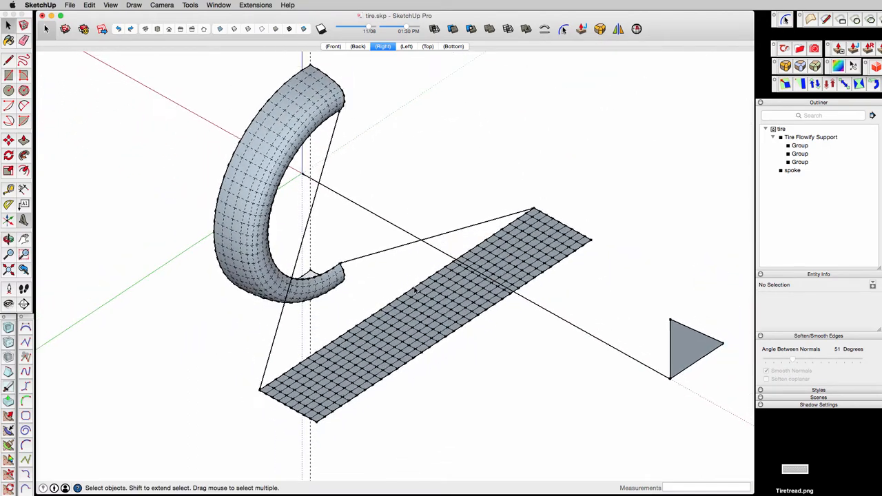
pyautogui.moveTo(446, 296)
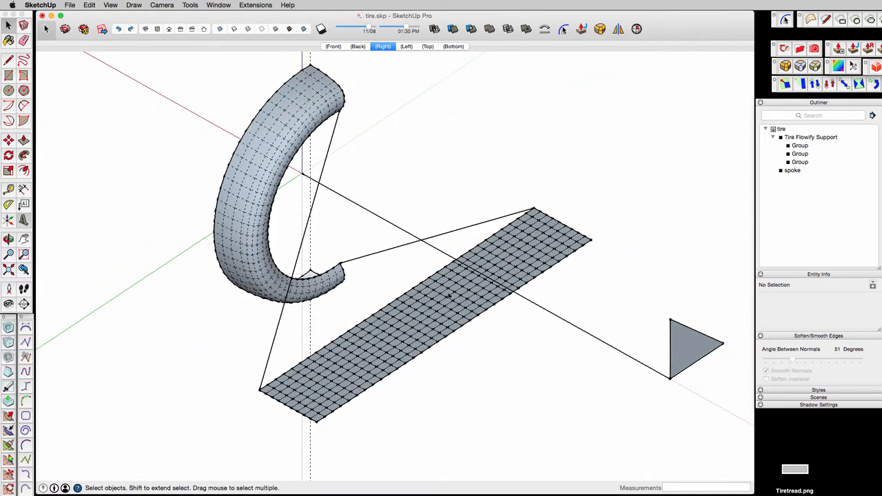
pyautogui.moveTo(450, 195)
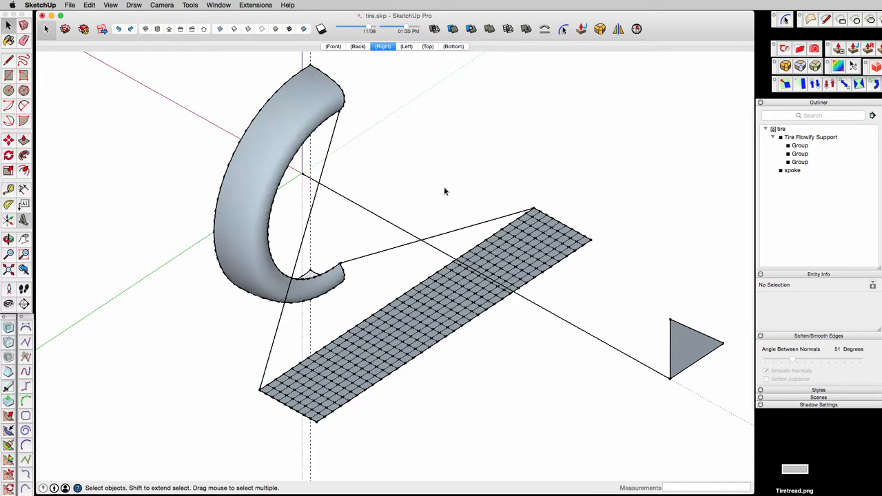
pyautogui.moveTo(520, 234)
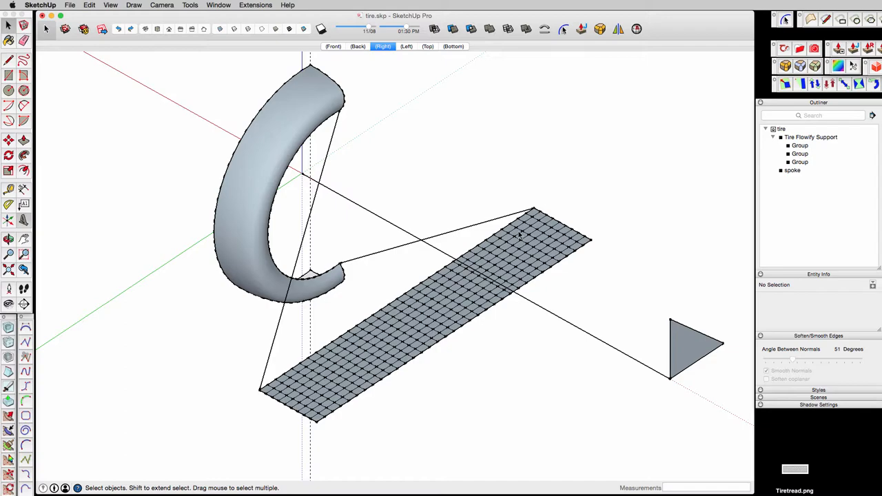
pyautogui.moveTo(413, 338)
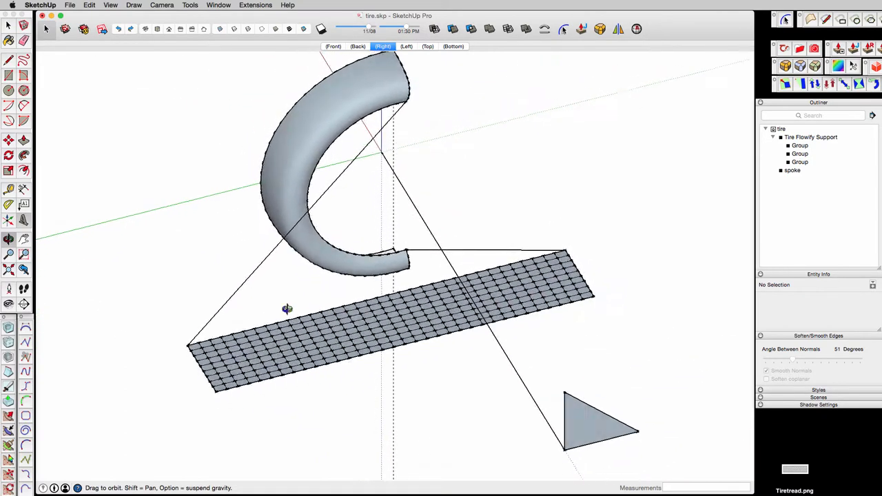
# Orbit the view toward the near corner of the gridded strip.
pyautogui.moveTo(287, 309); pyautogui.dragTo(214, 177)
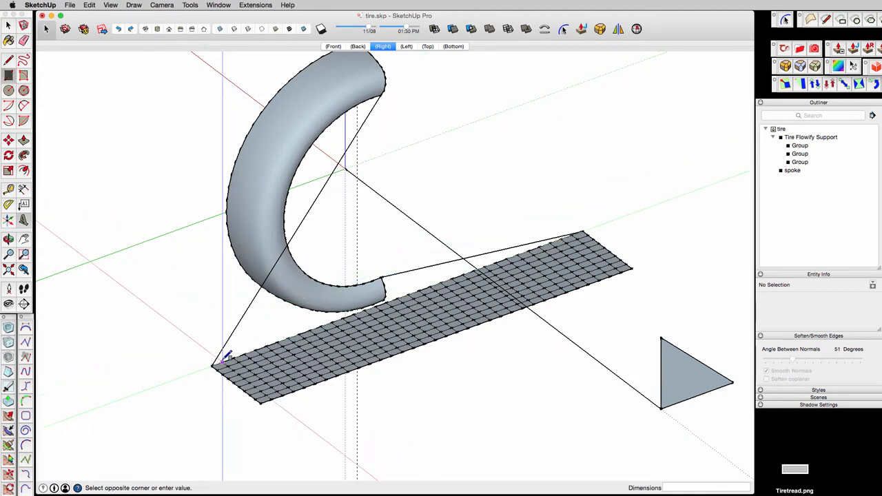
pyautogui.moveTo(620, 268)
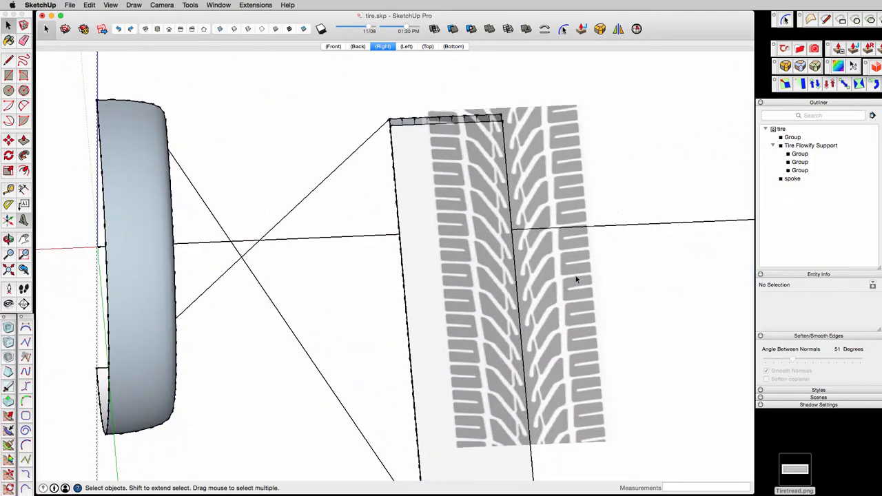
# Size the tread image along the strip and view it from the side.
pyautogui.click(111, 4)
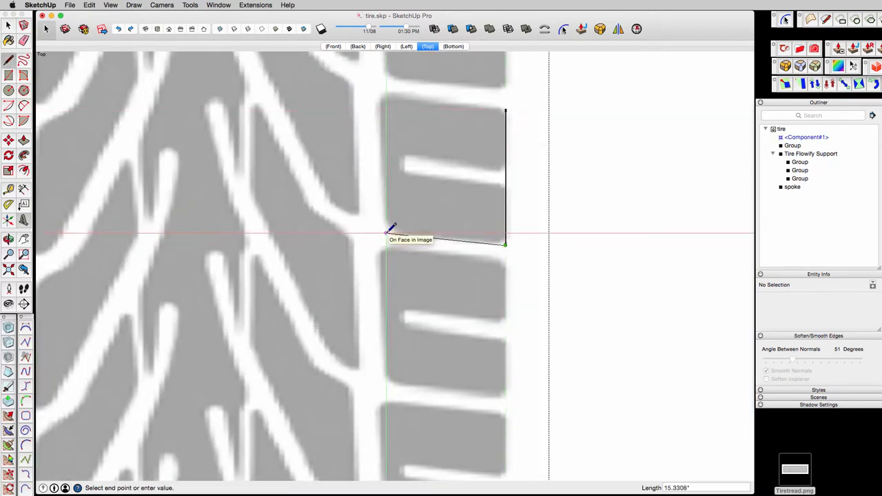
pyautogui.moveTo(386, 228)
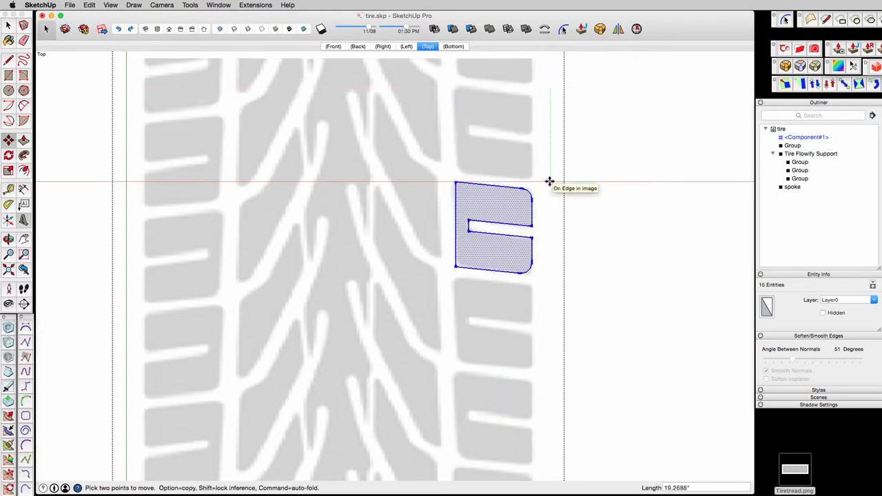
# Move the traced tread block clear and make it a component named 'Tread template'.
pyautogui.click(549, 181)
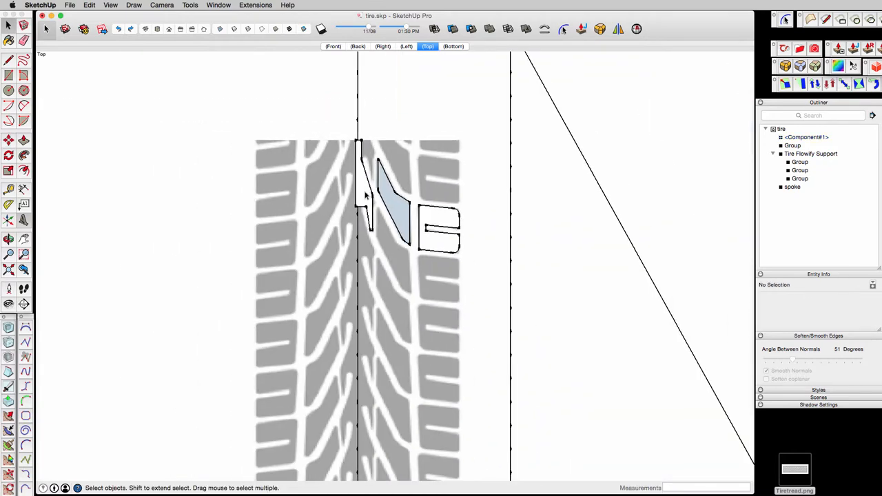
pyautogui.rightClick(386, 193)
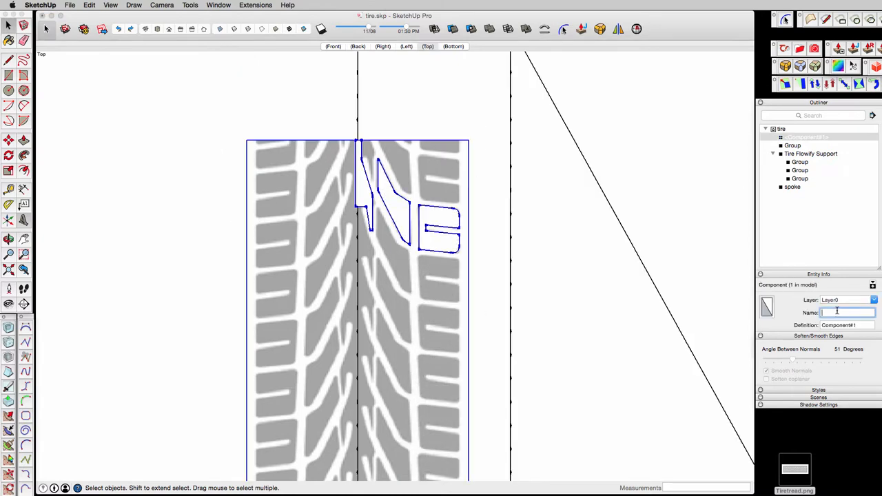
pyautogui.write('Tread template')
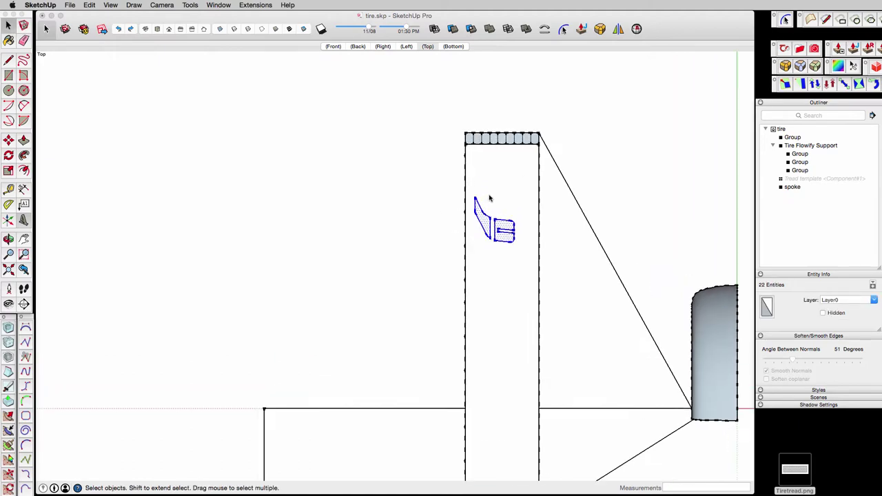
# Make the tread block a component and copy it along the strip to the end.
pyautogui.click(428, 46)
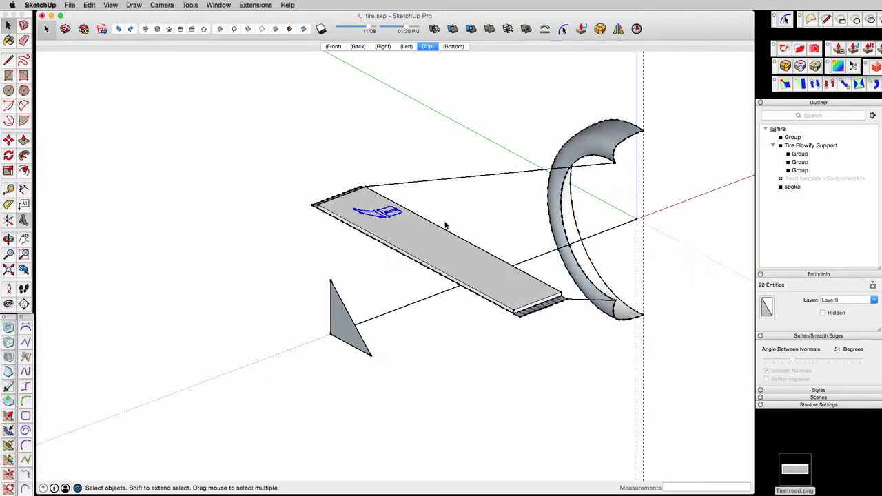
pyautogui.rightClick(317, 255)
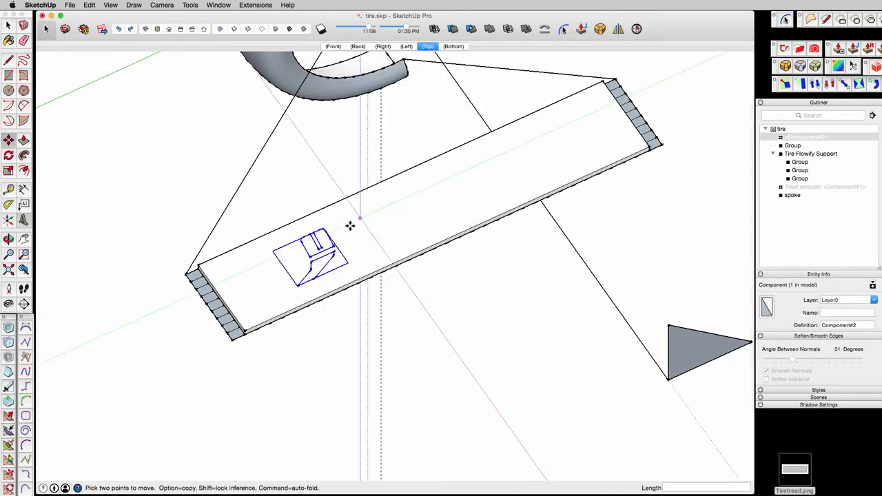
pyautogui.moveTo(314, 259); pyautogui.dragTo(530, 158)
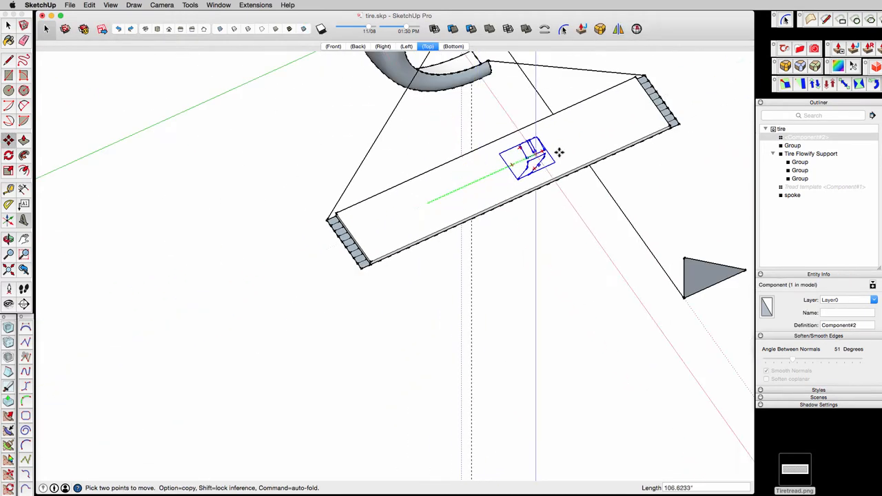
pyautogui.moveTo(530, 158); pyautogui.dragTo(648, 114)
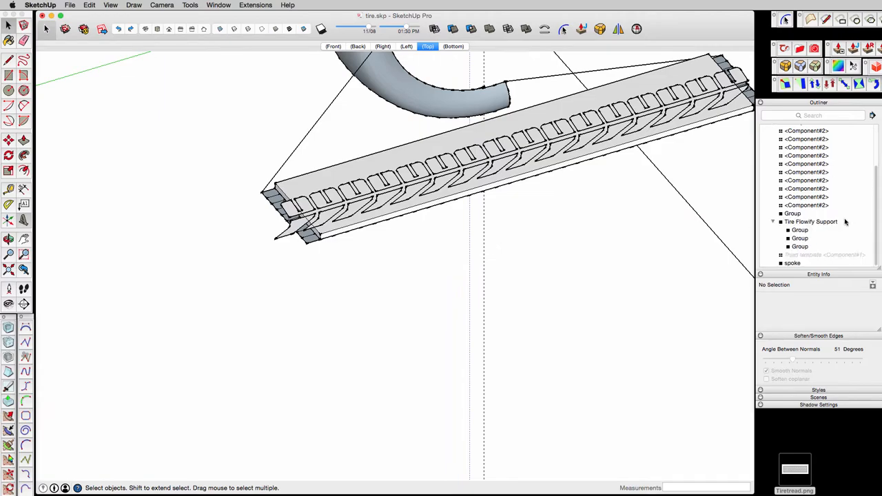
# Erase the Tread template image and group the tread copies as tread1.
pyautogui.rightClick(796, 263)
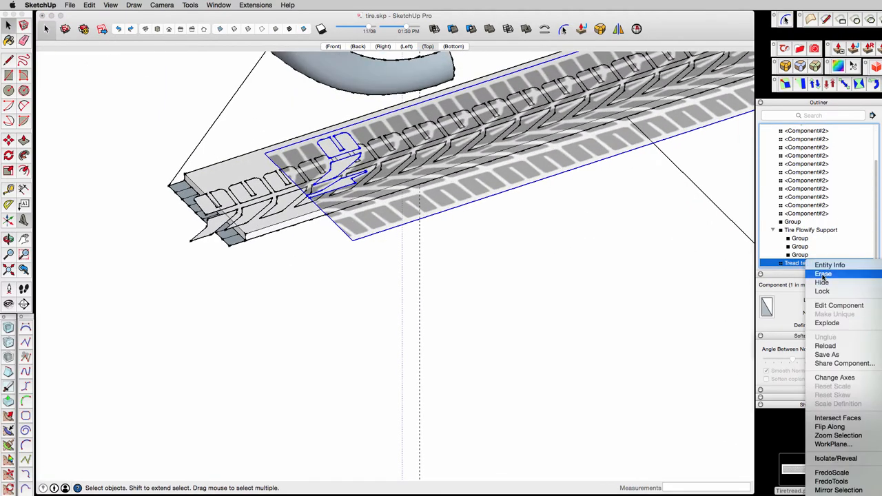
pyautogui.click(822, 274)
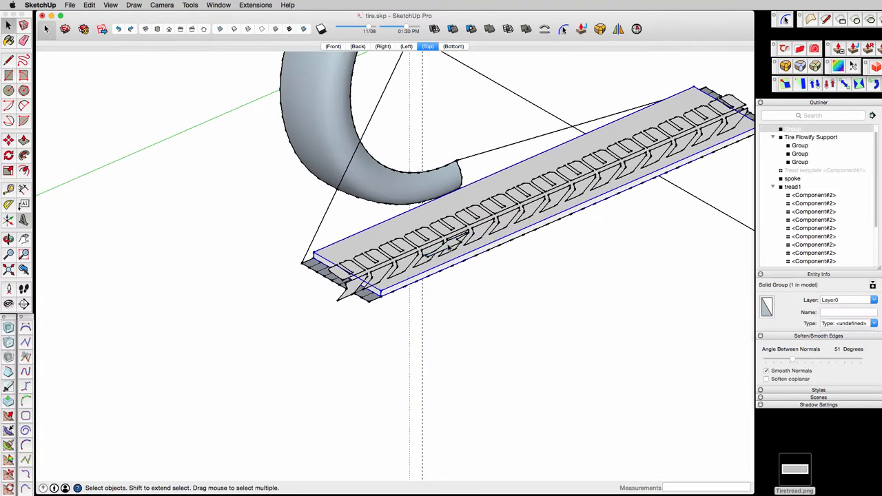
pyautogui.rightClick(447, 248)
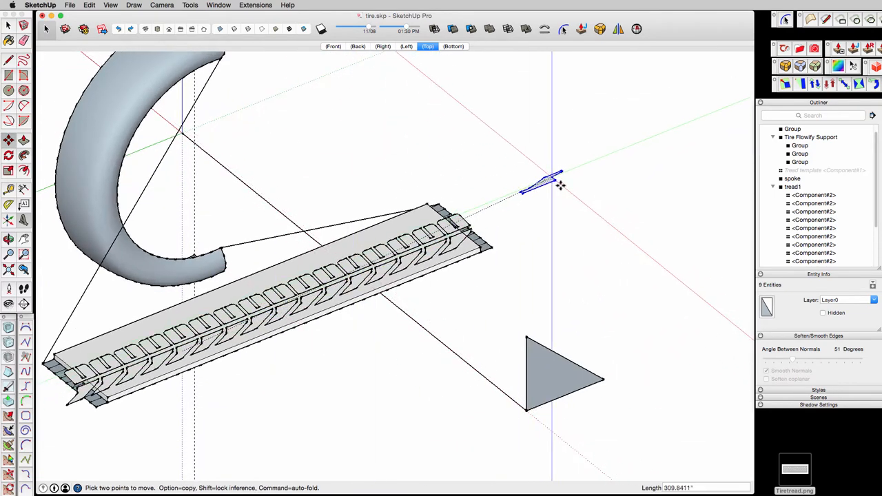
pyautogui.moveTo(479, 244)
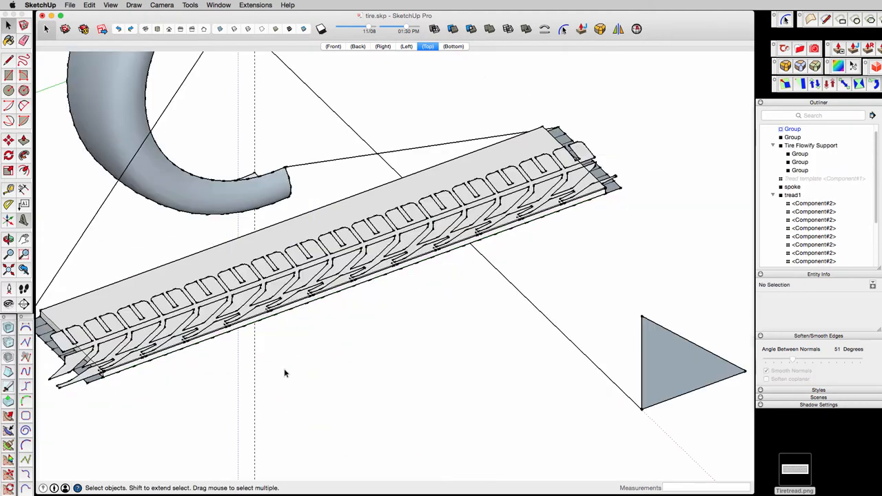
# Copy the thin wedge piece along the strip's lower edge and group the copies.
pyautogui.click(256, 5)
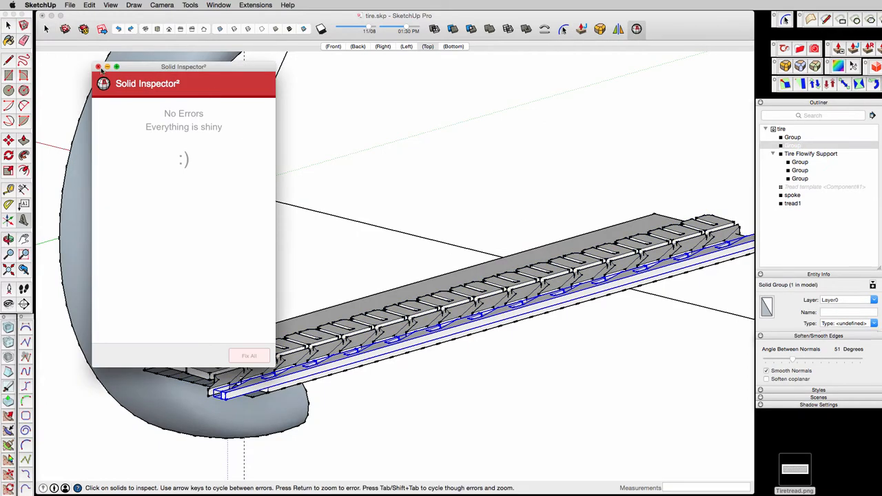
# Close the Solid Inspector² report after checking that tread1 is a valid solid.
pyautogui.click(98, 67)
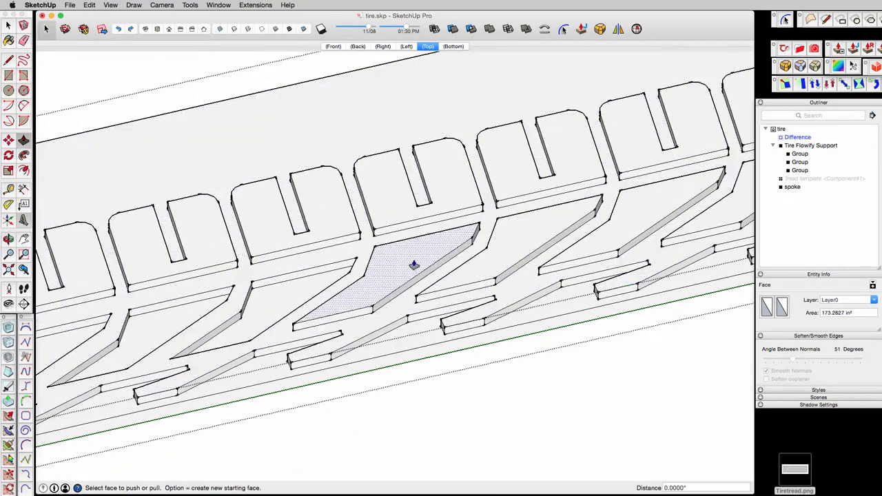
# Push/pull a tread recess face to a new depth and orbit out to see the strip.
pyautogui.moveTo(413, 265); pyautogui.dragTo(565, 255)
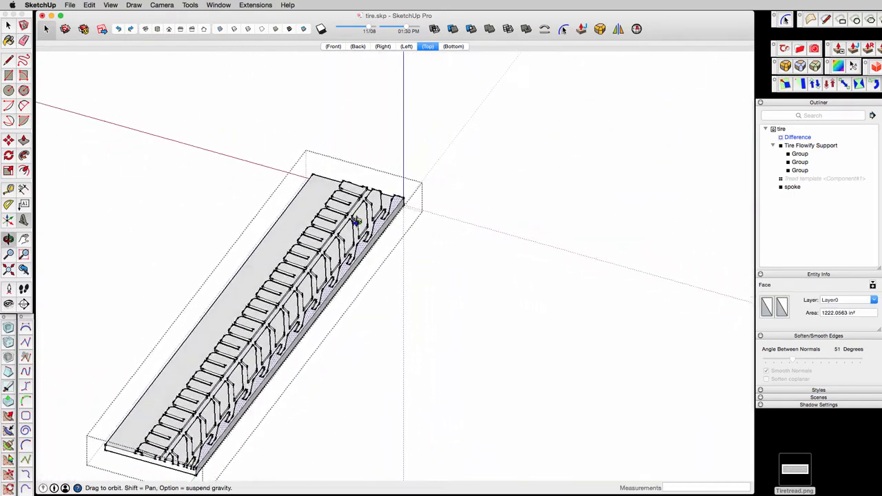
pyautogui.moveTo(355, 220); pyautogui.dragTo(289, 239)
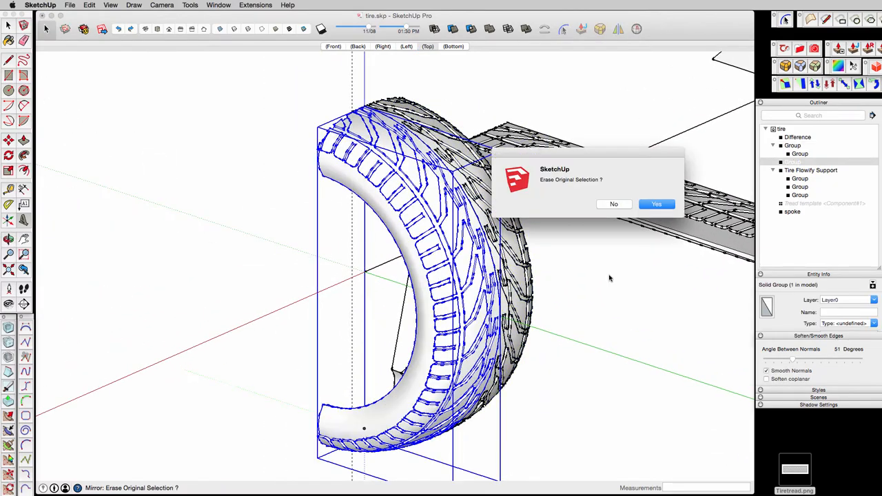
# Answer the Mirror 'Erase Original Selection?' prompt for the Flowify-wrapped tread.
pyautogui.click(655, 203)
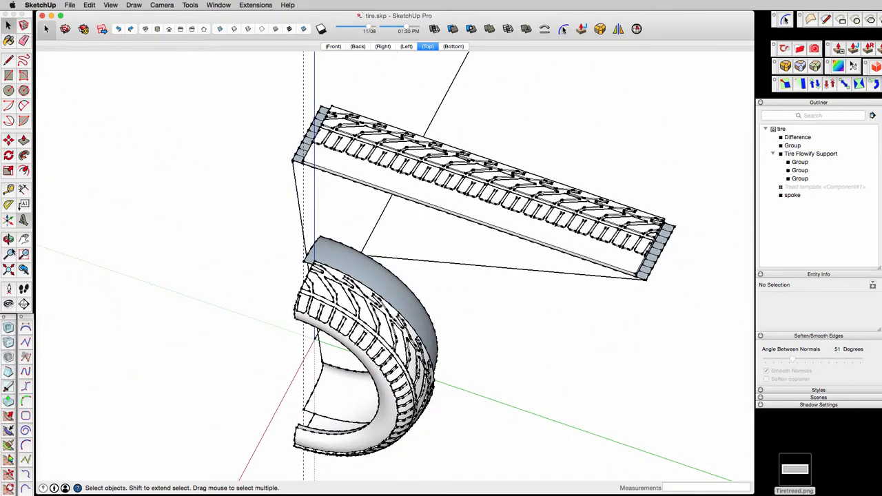
pyautogui.moveTo(19, 176)
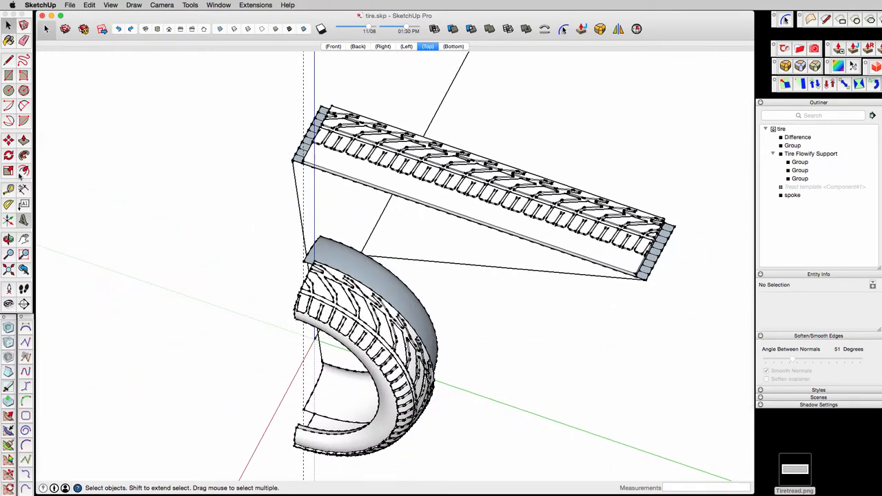
# Enter 'SKETCHUP TIRE' in 3D Text and select the extruded depth value to replace.
pyautogui.click(24, 204)
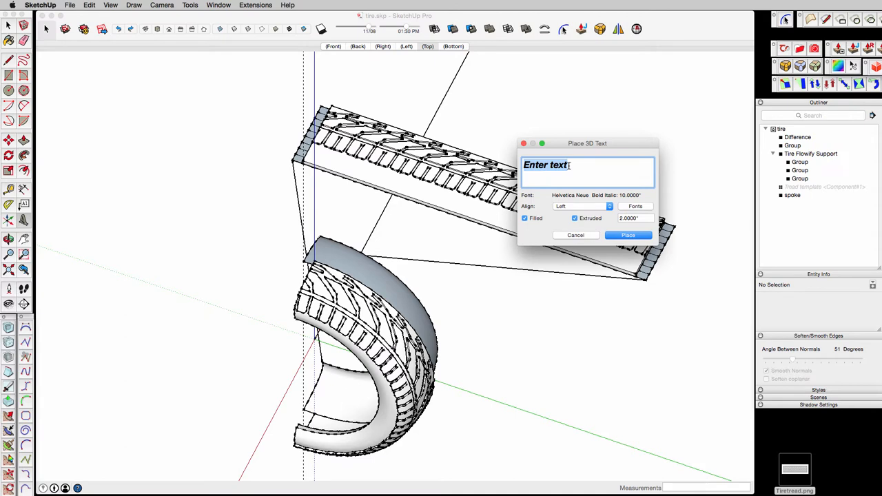
pyautogui.write('SKETCHUP TIRE')
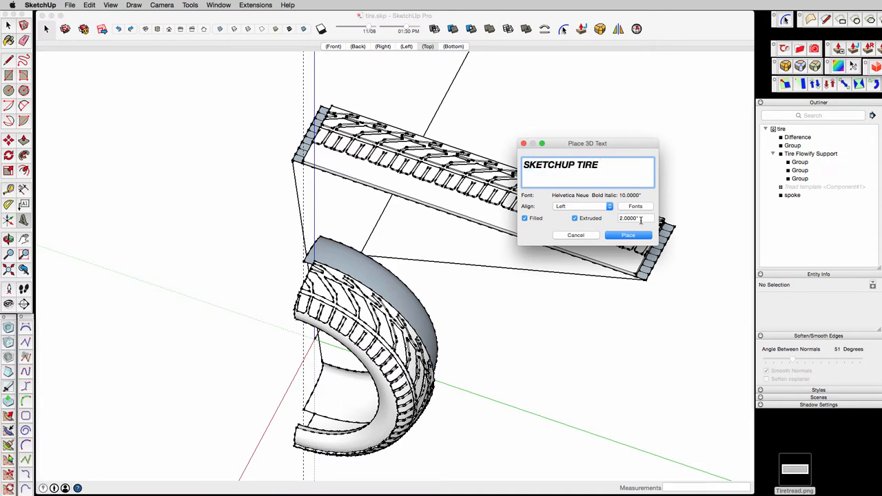
pyautogui.click(633, 218)
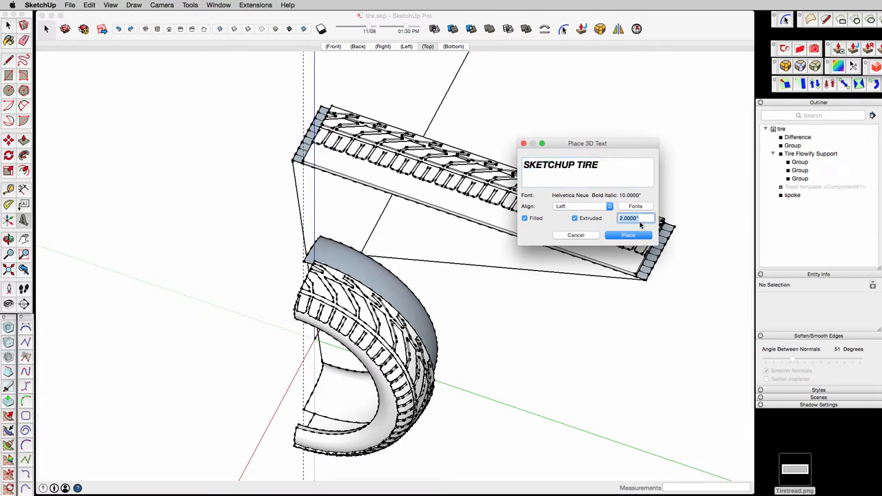
pyautogui.click(628, 235)
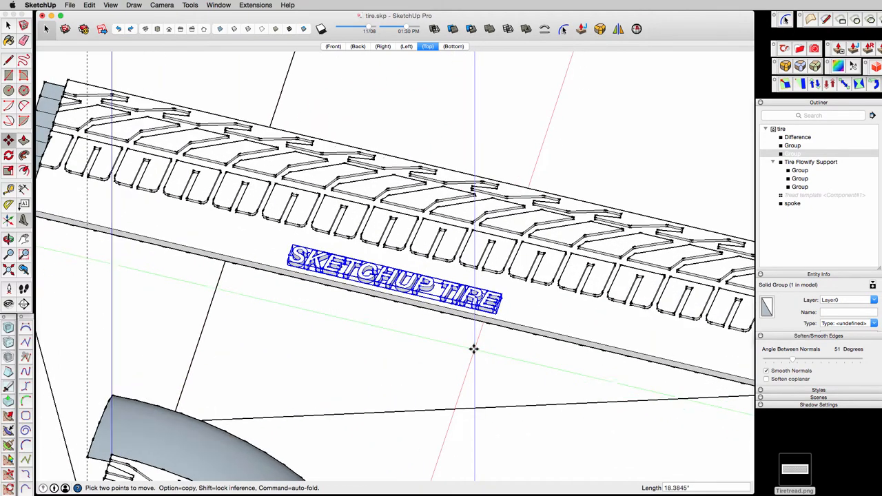
# Move the SKETCHUP TIRE text onto the strip, check its depth, and combine them.
pyautogui.moveTo(474, 348); pyautogui.dragTo(467, 393)
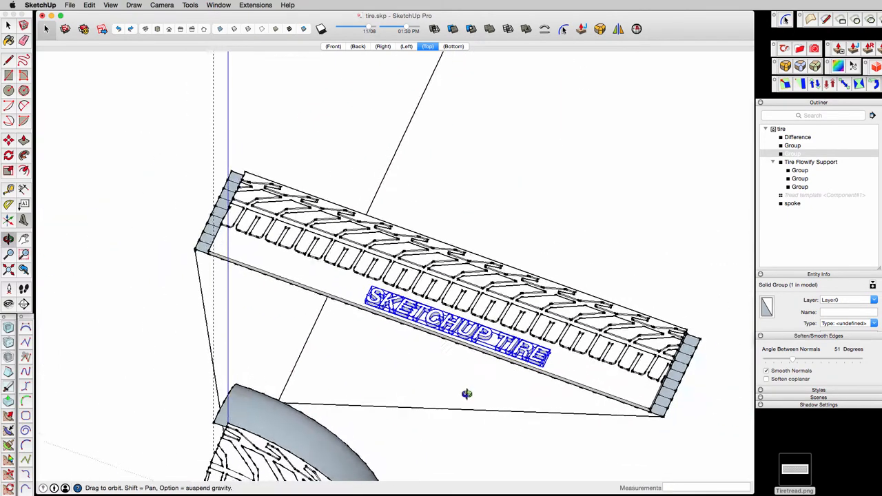
pyautogui.moveTo(467, 394); pyautogui.dragTo(467, 310)
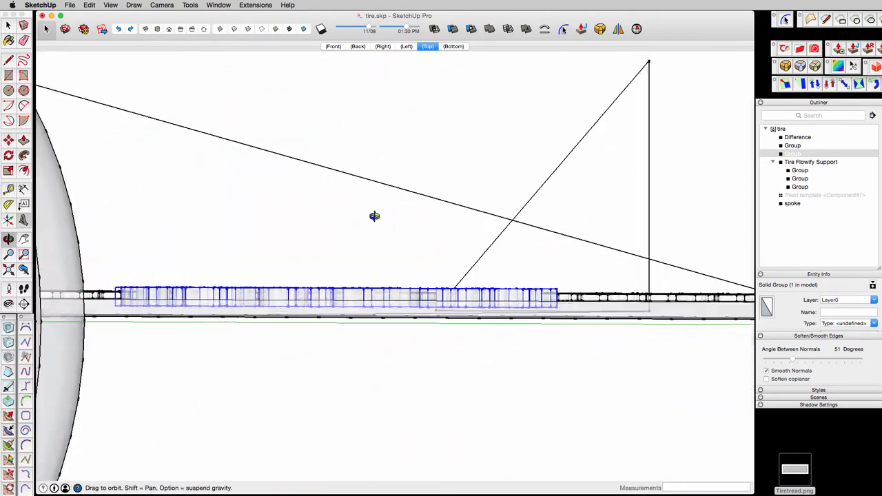
pyautogui.moveTo(374, 216); pyautogui.dragTo(473, 188)
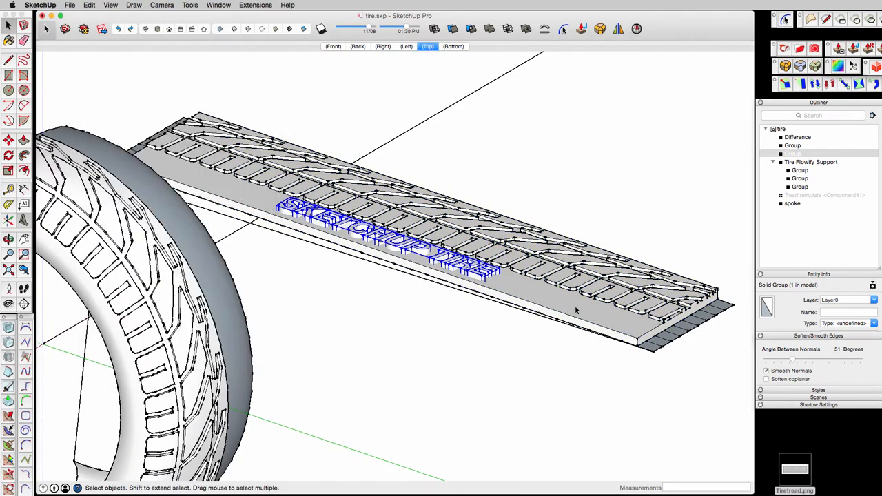
pyautogui.click(618, 29)
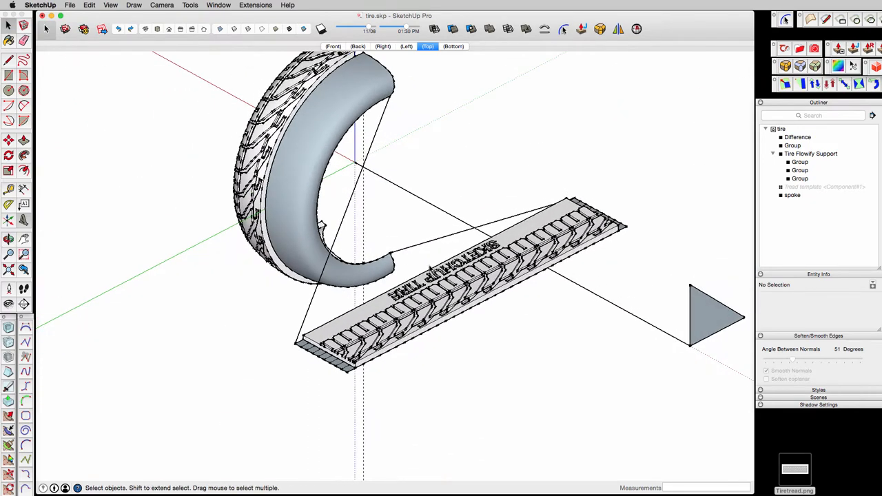
pyautogui.click(256, 5)
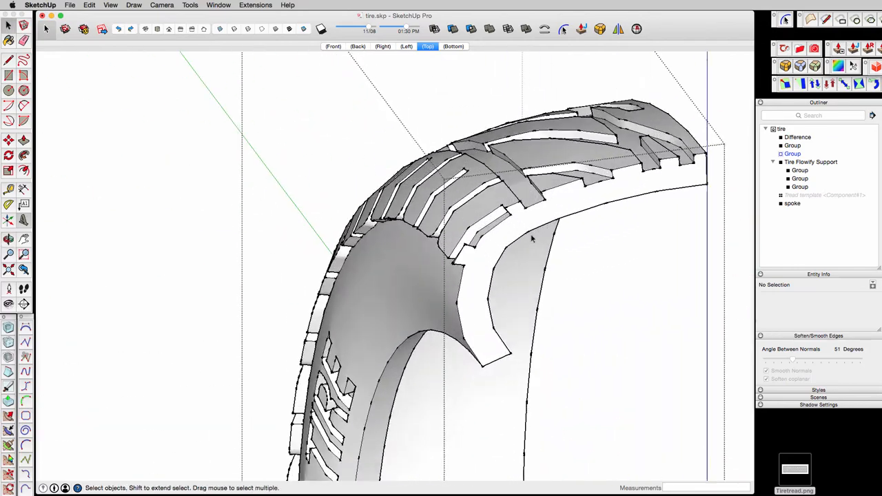
# Orbit and zoom in to inspect the lettered tire sidewall.
pyautogui.moveTo(530, 238); pyautogui.dragTo(575, 206)
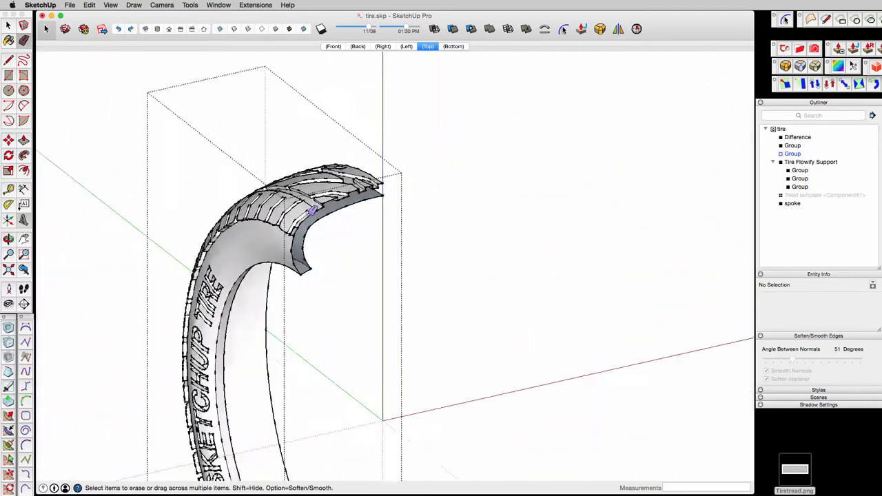
pyautogui.scroll(3)
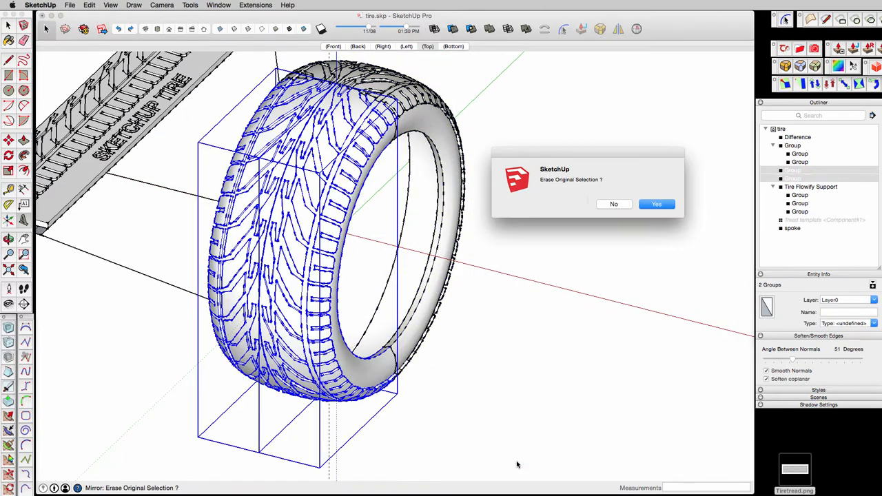
# Keep the original half in the Mirror prompt, then zoom out to view the result.
pyautogui.click(655, 204)
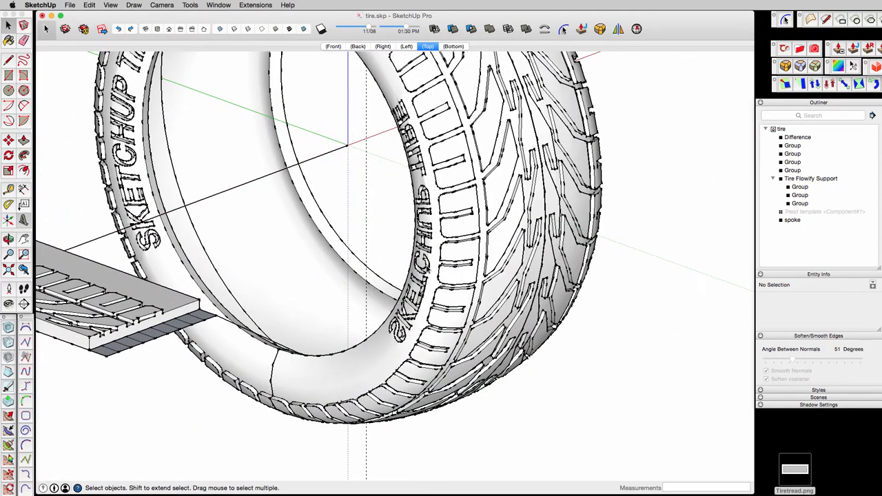
pyautogui.scroll(-3)
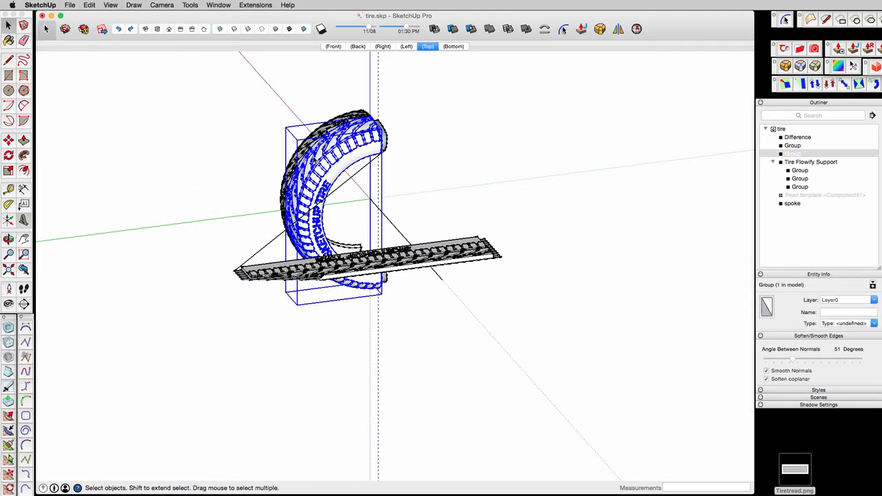
# Rotate a copy of both halves 180° about the pivot, then select and deselect the new half.
pyautogui.click(792, 153)
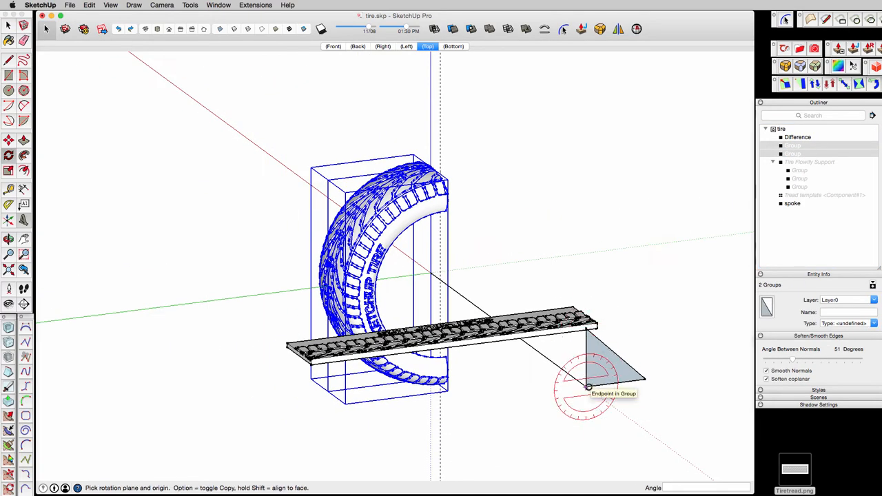
pyautogui.click(588, 387)
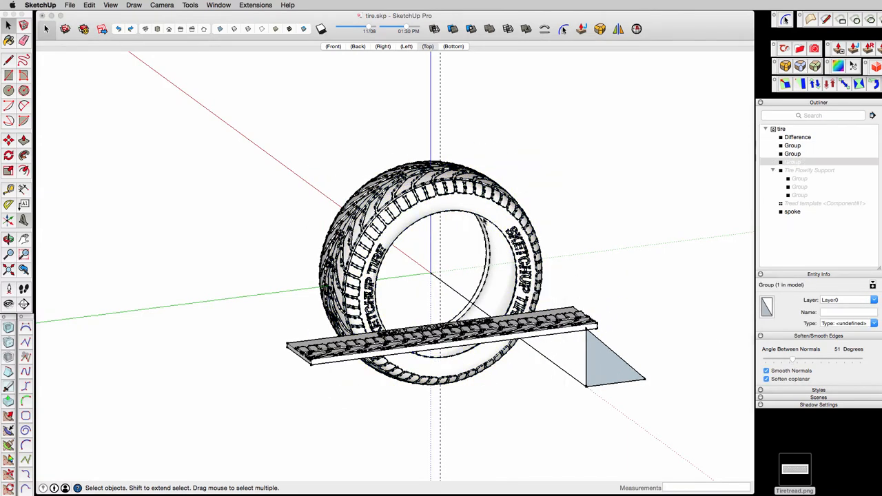
pyautogui.click(428, 46)
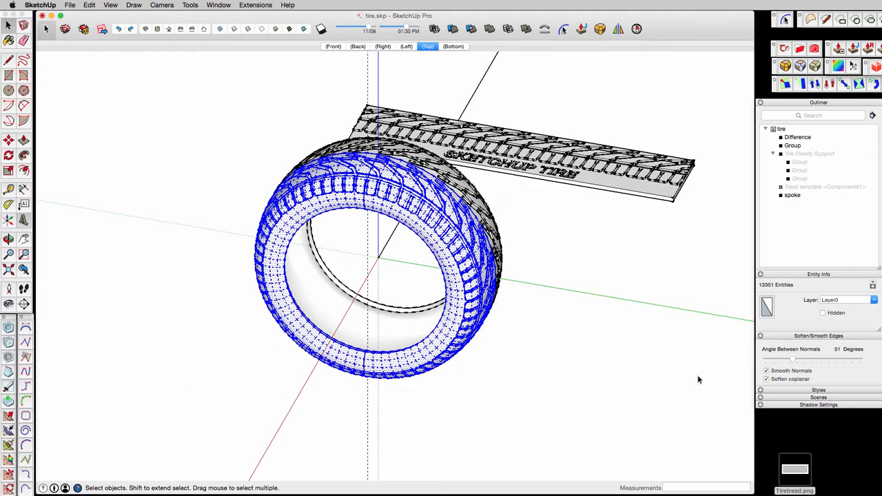
pyautogui.click(333, 46)
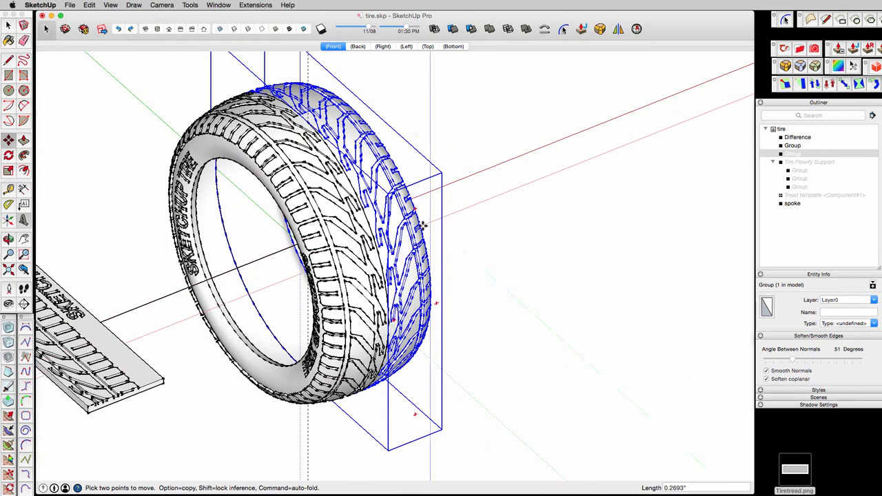
pyautogui.moveTo(512, 196)
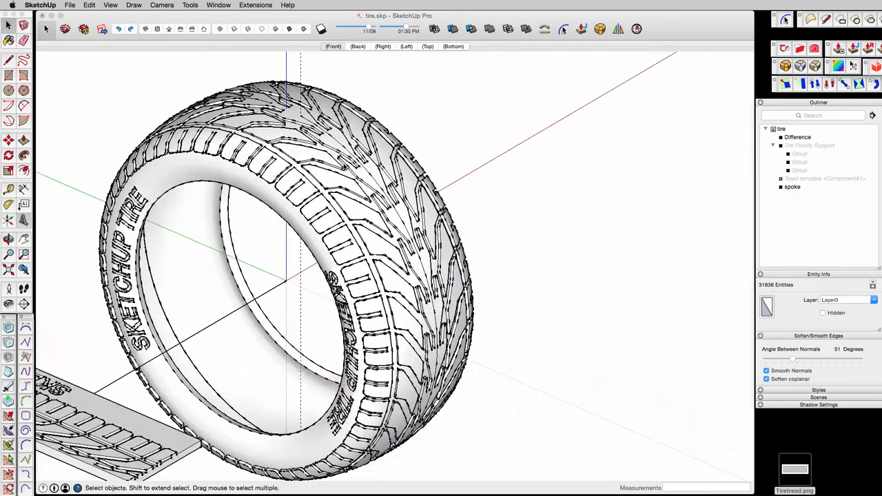
# Orbit closely around the tread, then right-click the tire geometry to group it.
pyautogui.click(333, 46)
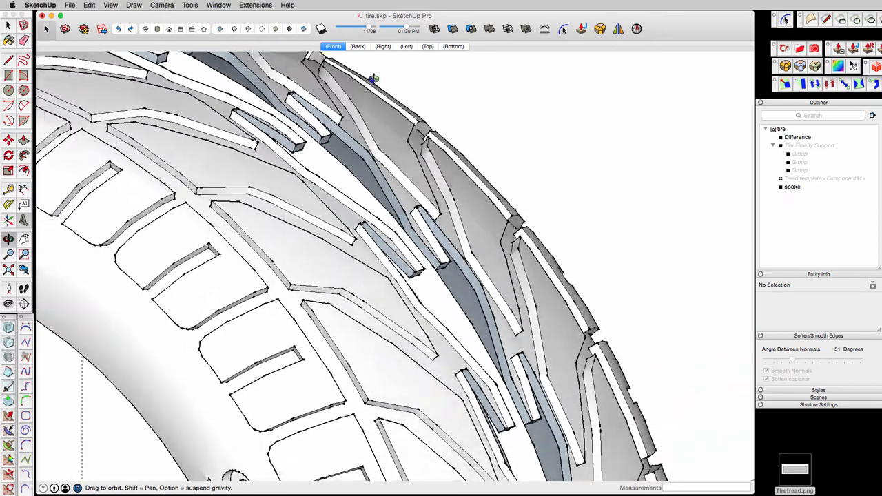
pyautogui.moveTo(372, 78); pyautogui.dragTo(480, 179)
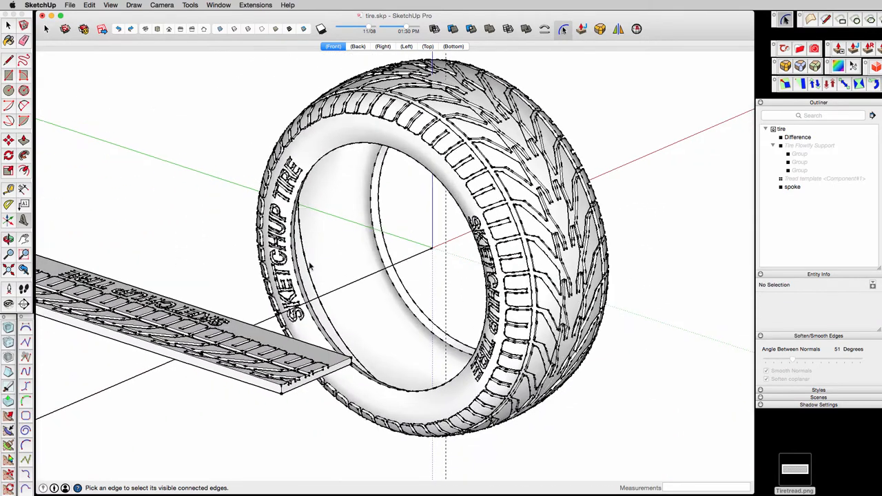
pyautogui.moveTo(328, 244)
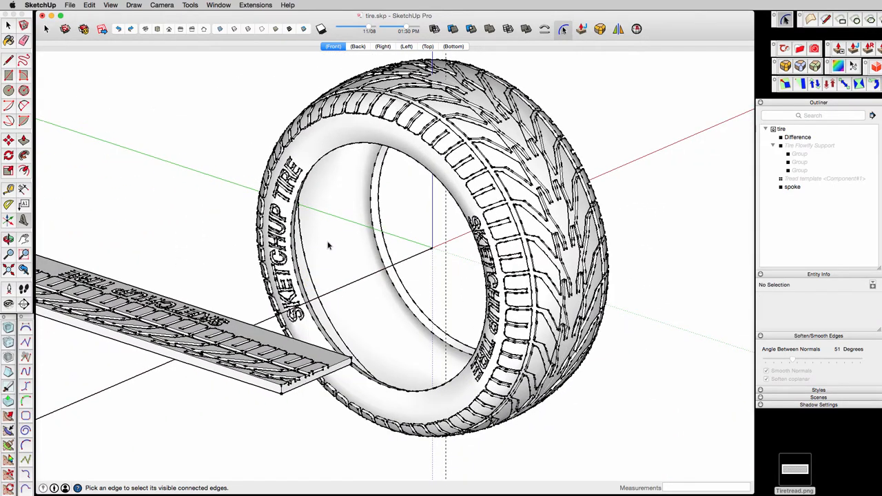
pyautogui.rightClick(306, 265)
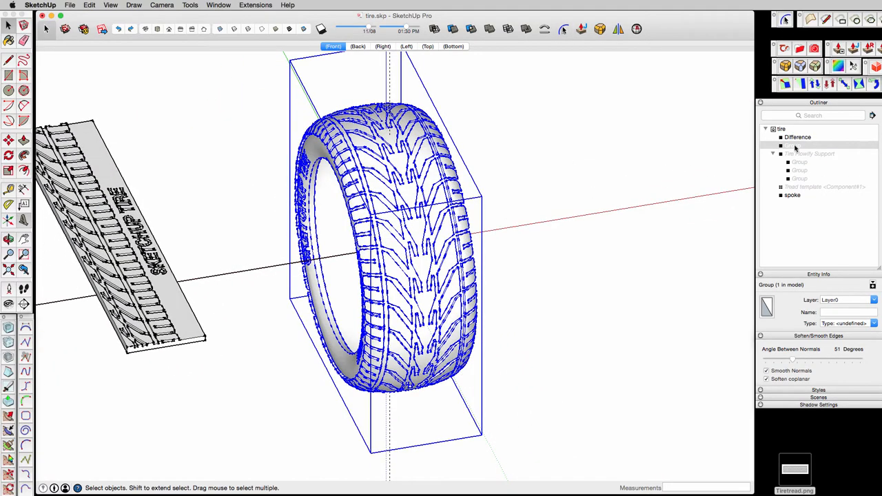
# Name the tire group 'Tire' in Entity Info and switch to the Right view.
pyautogui.click(790, 145)
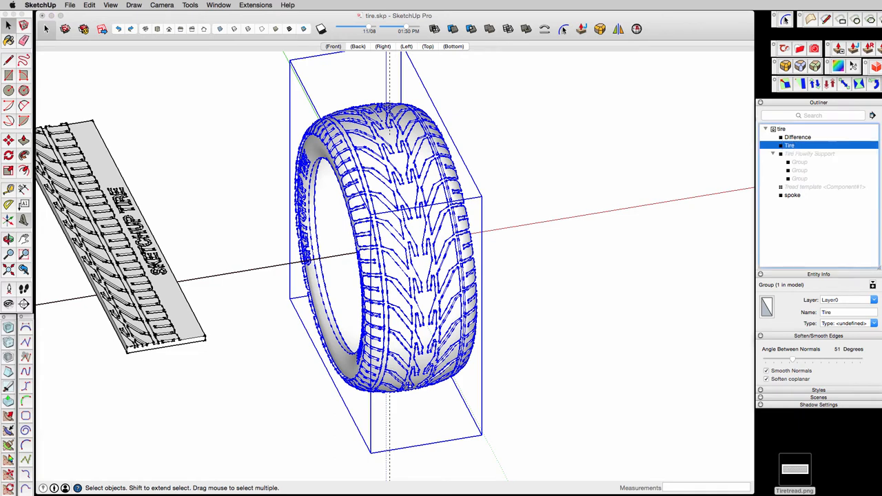
pyautogui.click(333, 46)
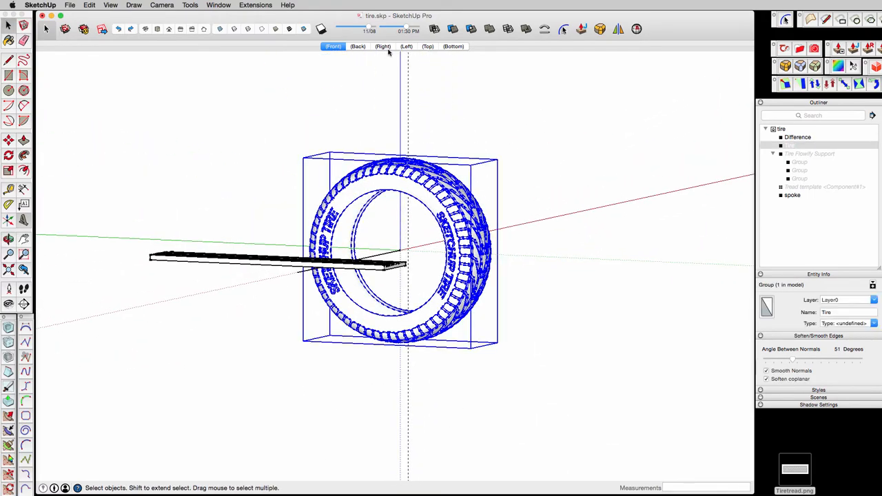
pyautogui.click(383, 46)
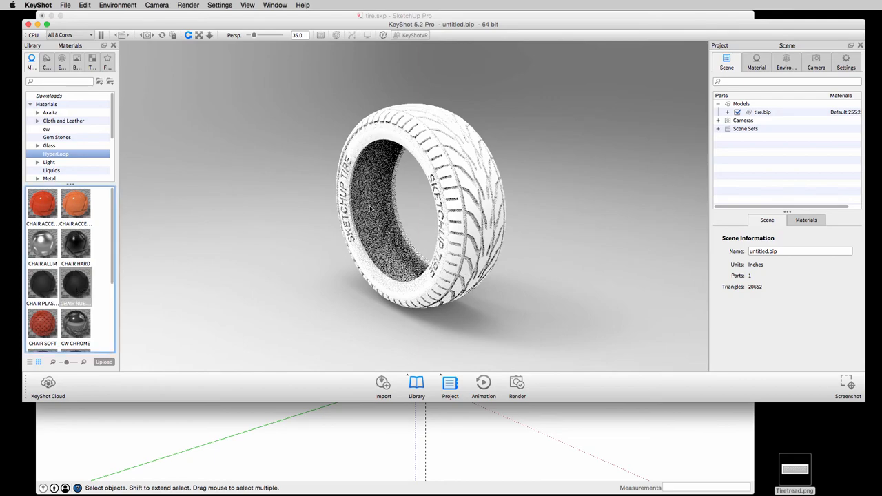
# Apply the CHAIR RUBBER material to the tire, then select the tire and show its Material settings.
pyautogui.doubleClick(75, 282)
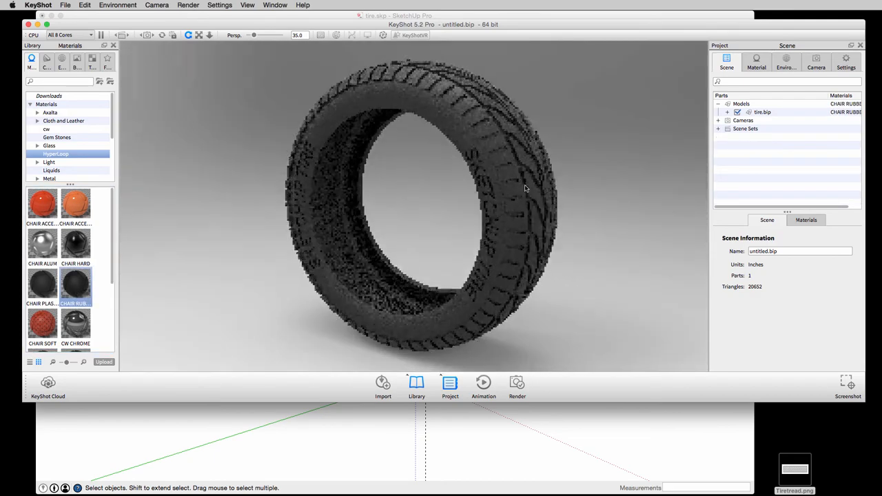
pyautogui.click(413, 207)
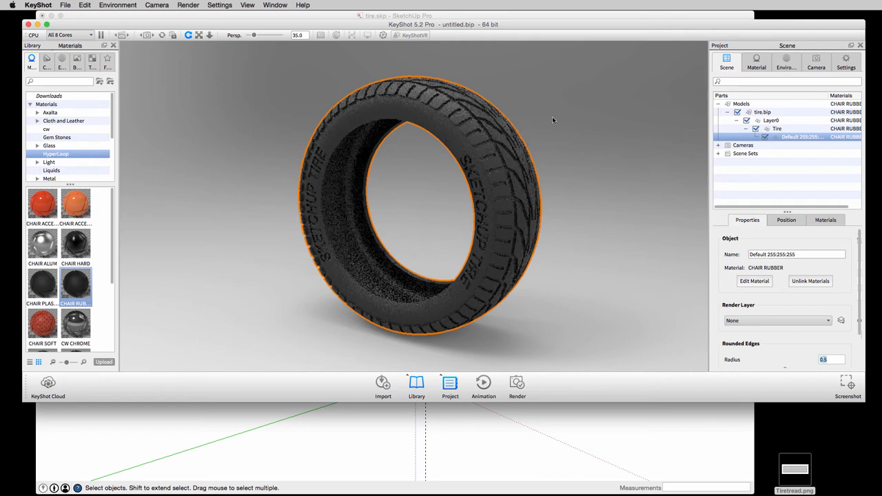
pyautogui.click(755, 62)
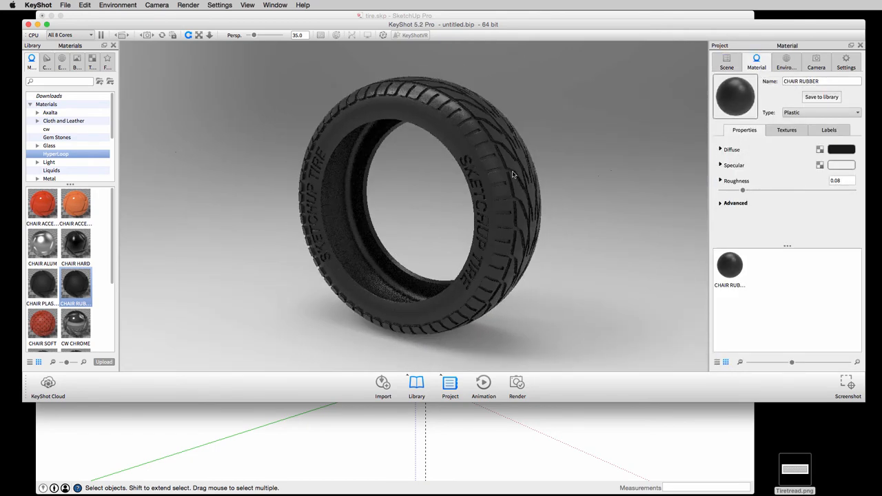
pyautogui.moveTo(513, 174); pyautogui.dragTo(495, 183)
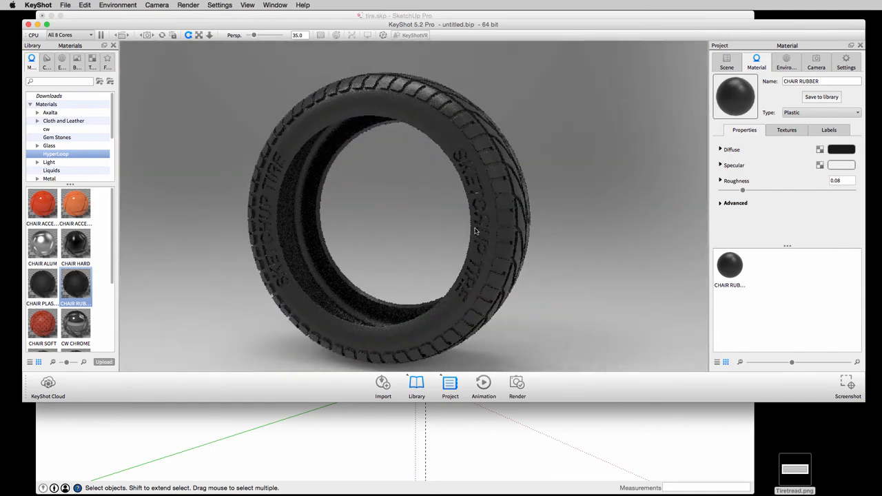
pyautogui.moveTo(475, 231); pyautogui.dragTo(592, 233)
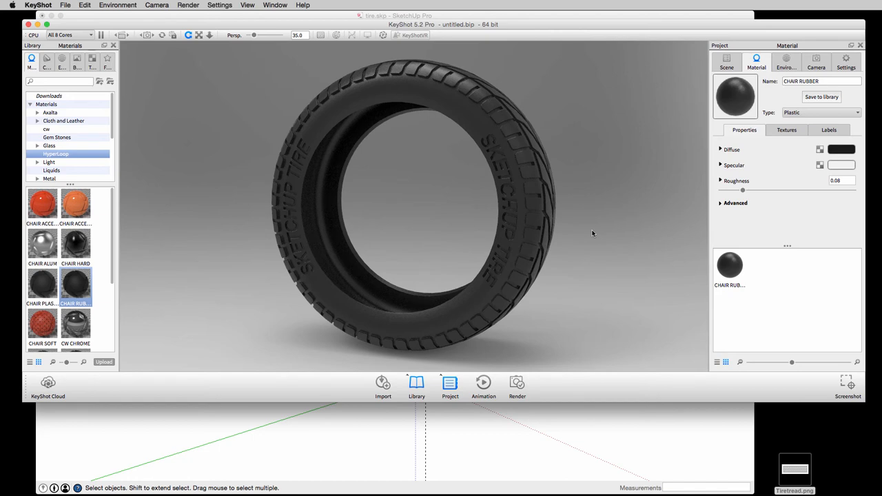
pyautogui.moveTo(495, 336)
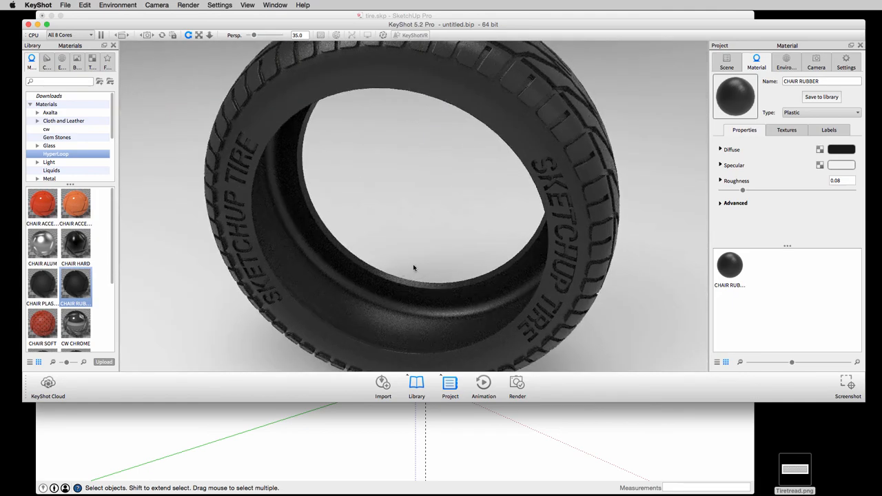
pyautogui.moveTo(413, 267); pyautogui.dragTo(421, 252)
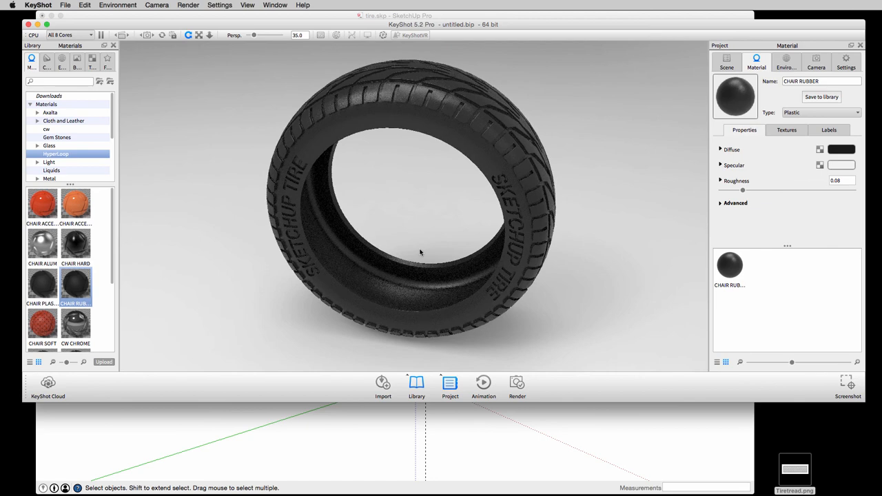